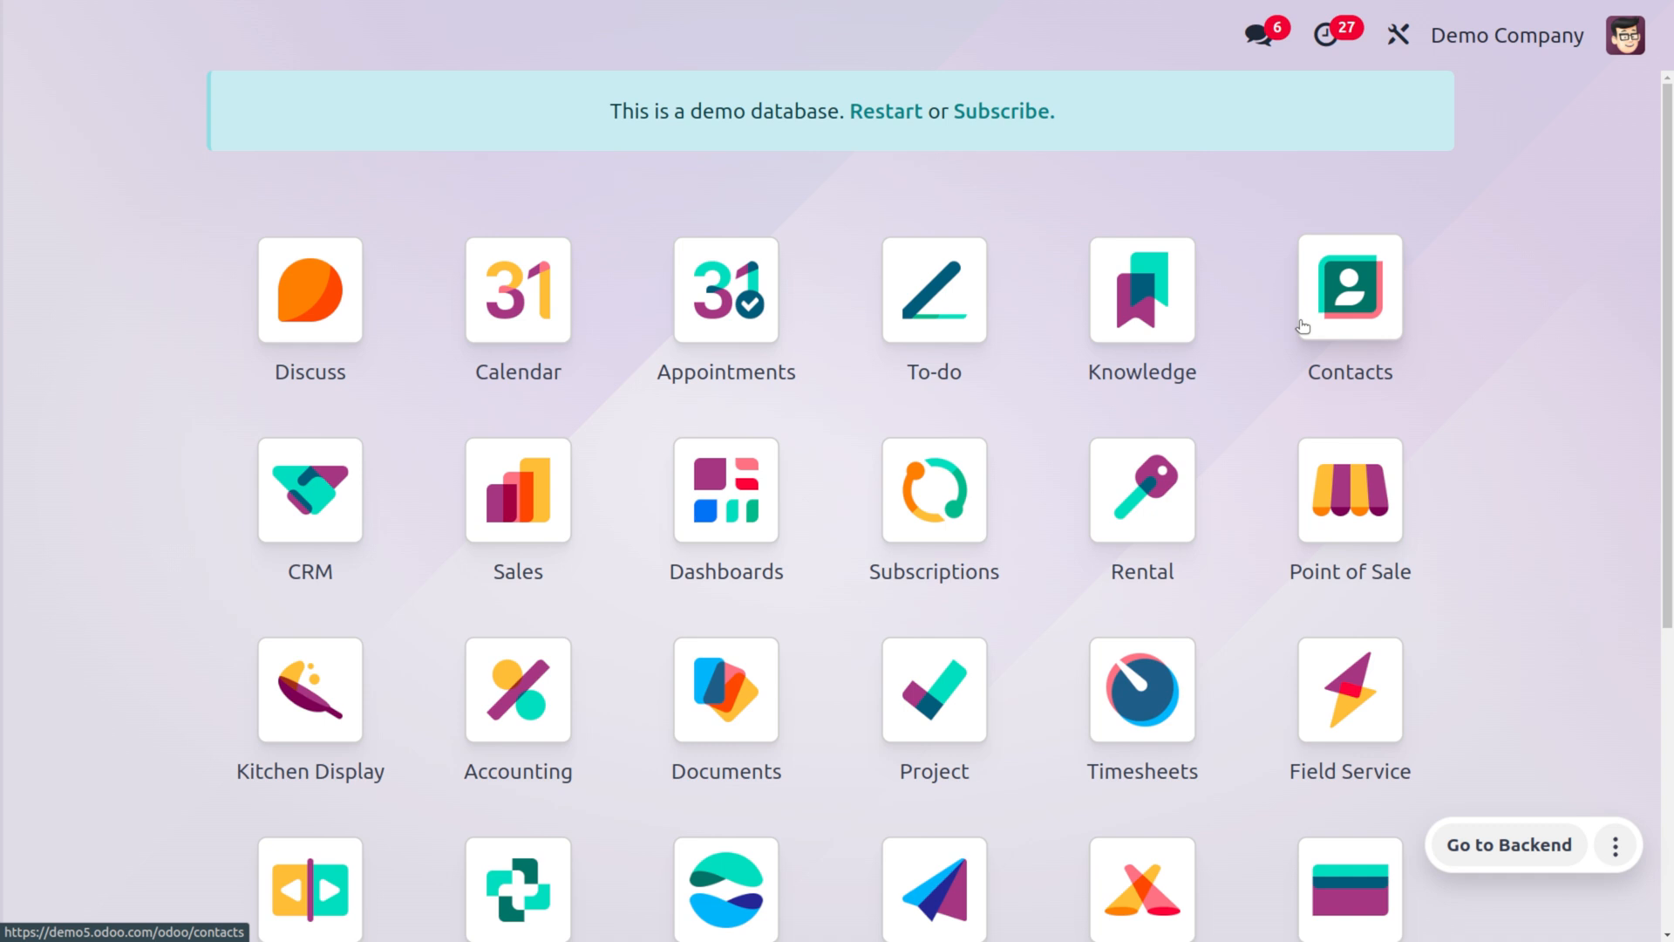
# Step: Open the Purchase app to reach the Requests for Quotation list
pyautogui.click(1350, 889)
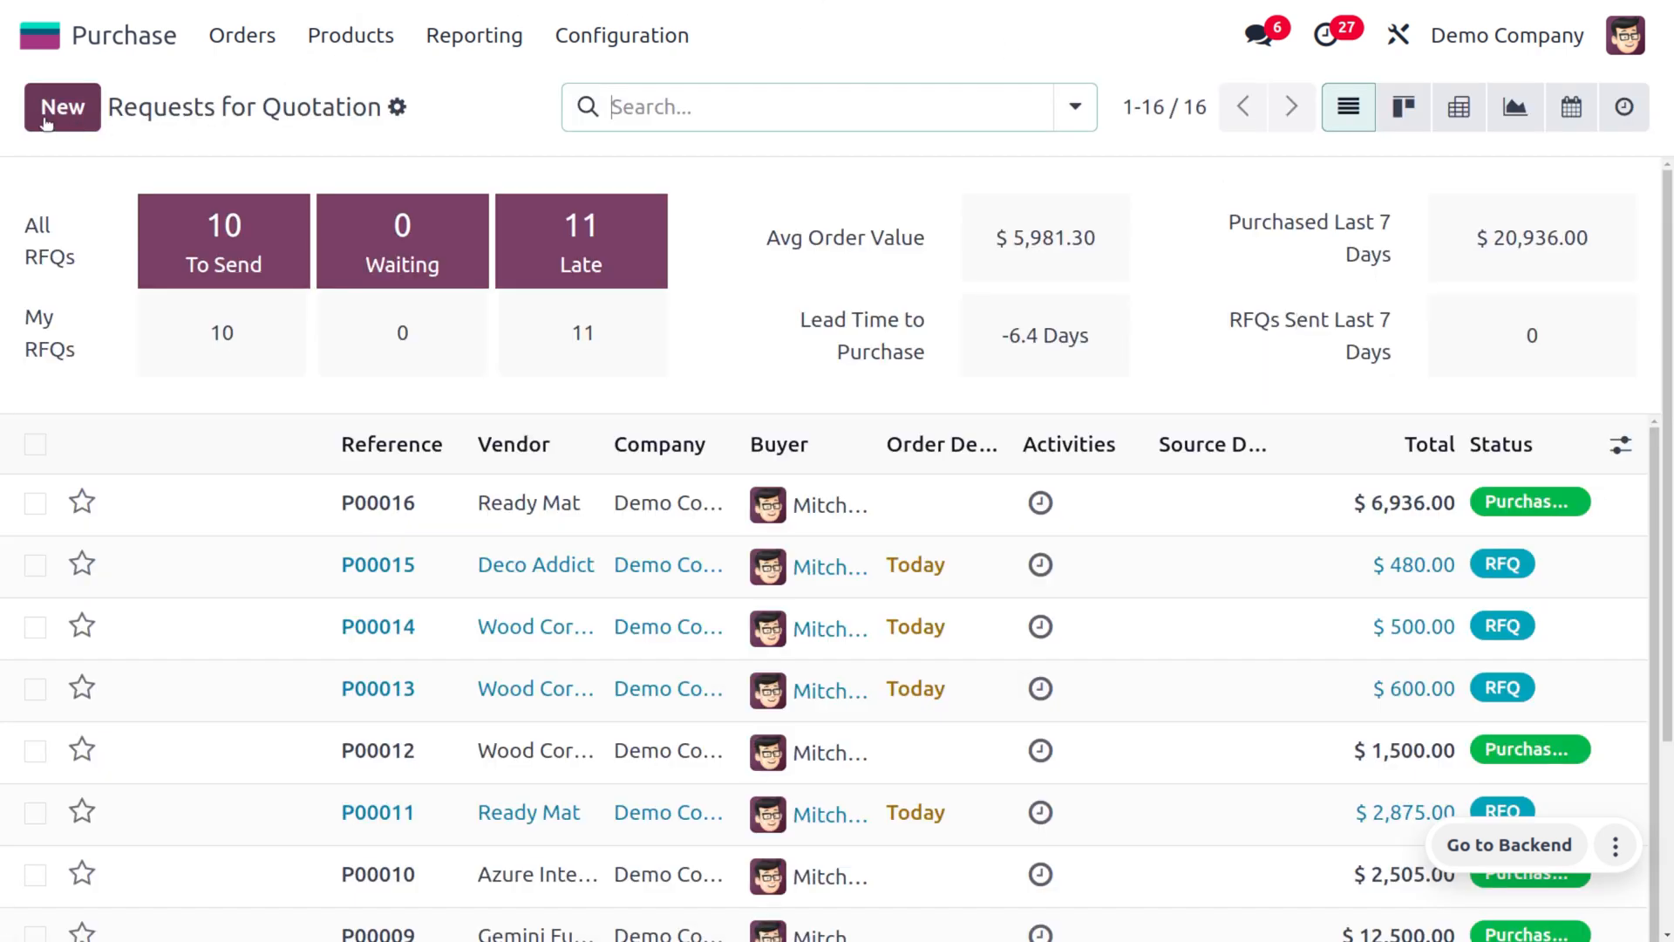
# Step: Create a new RFQ and set Abigail Peterson as its vendor
pyautogui.click(61, 107)
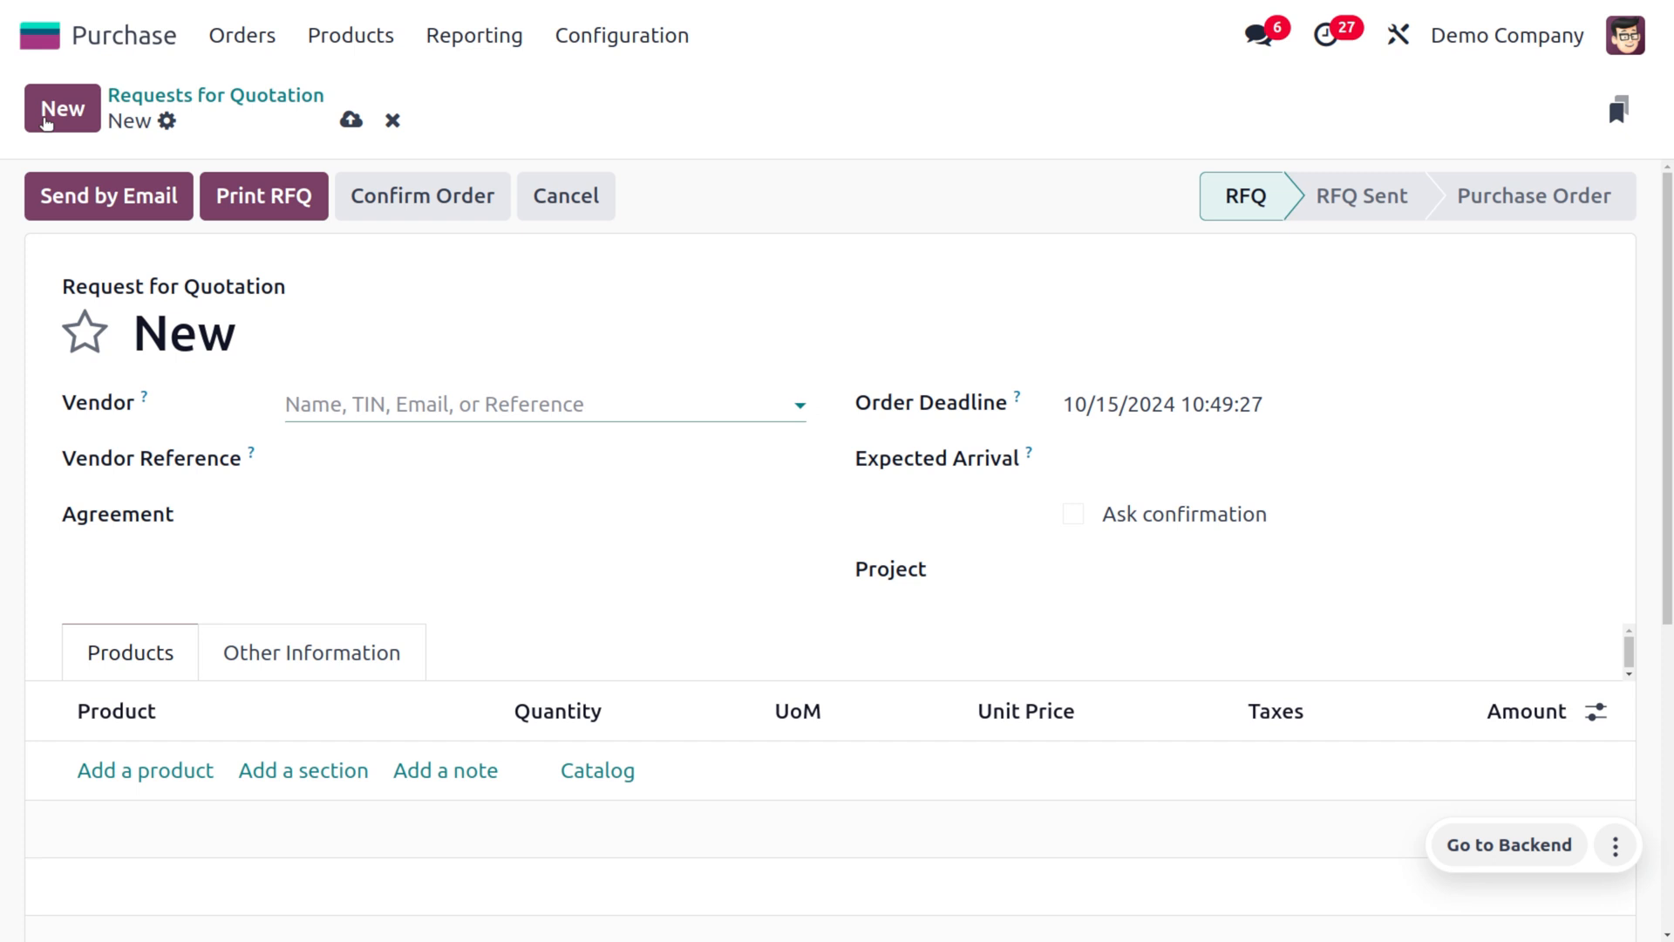
pyautogui.click(533, 403)
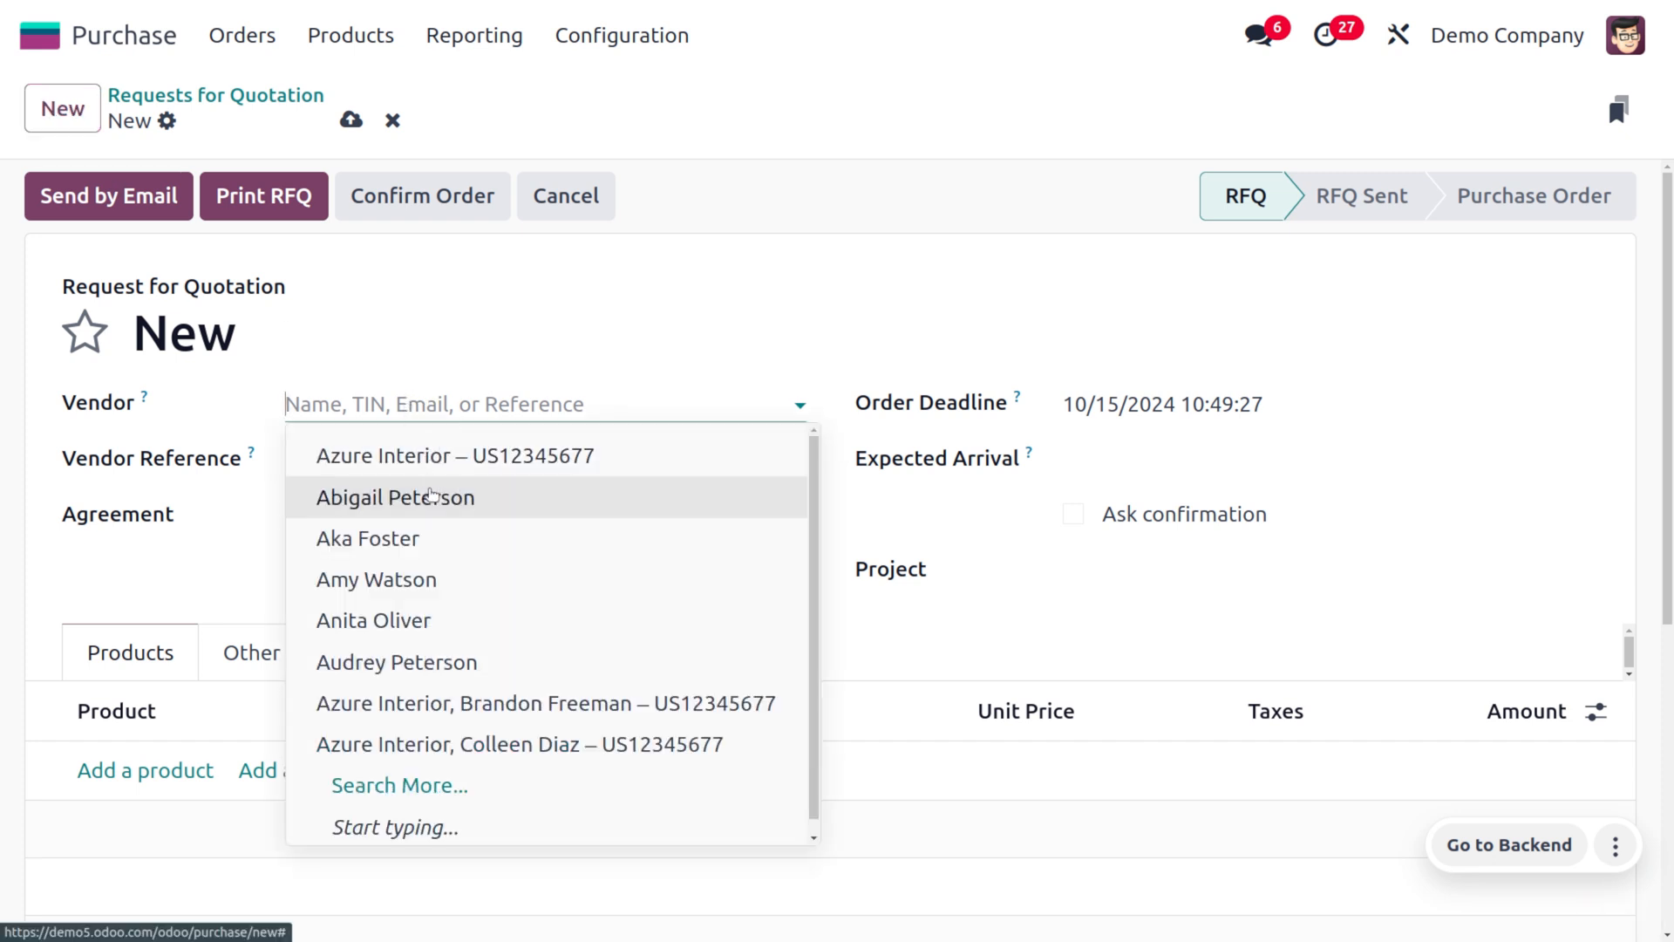
pyautogui.click(395, 497)
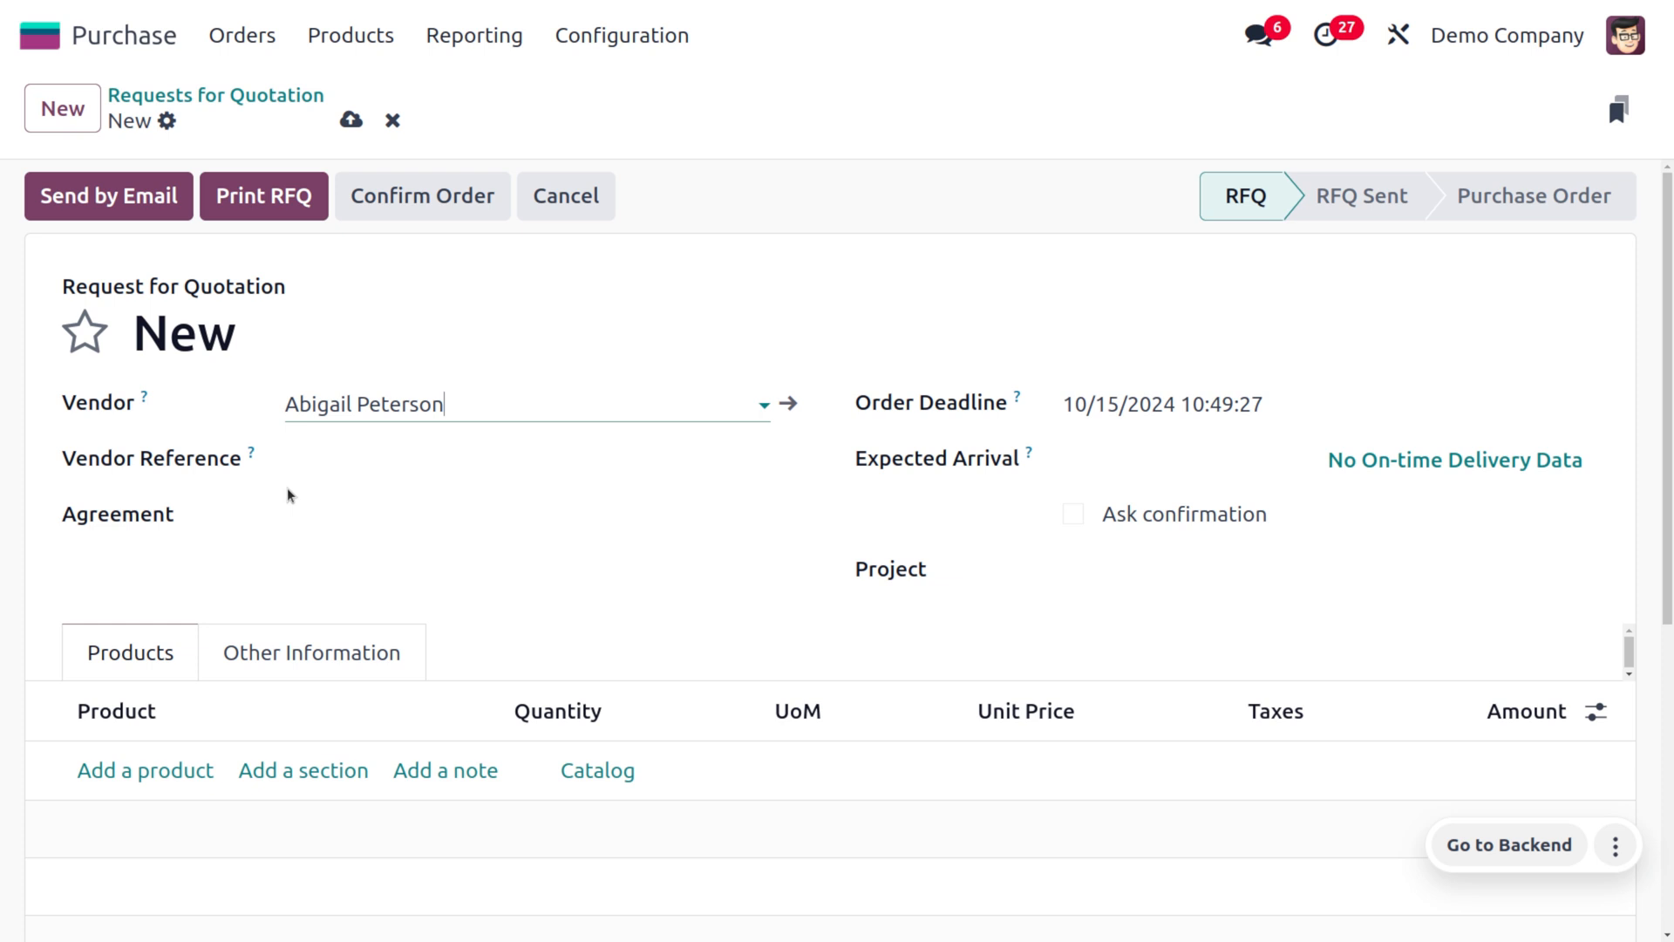
pyautogui.scroll(-3)
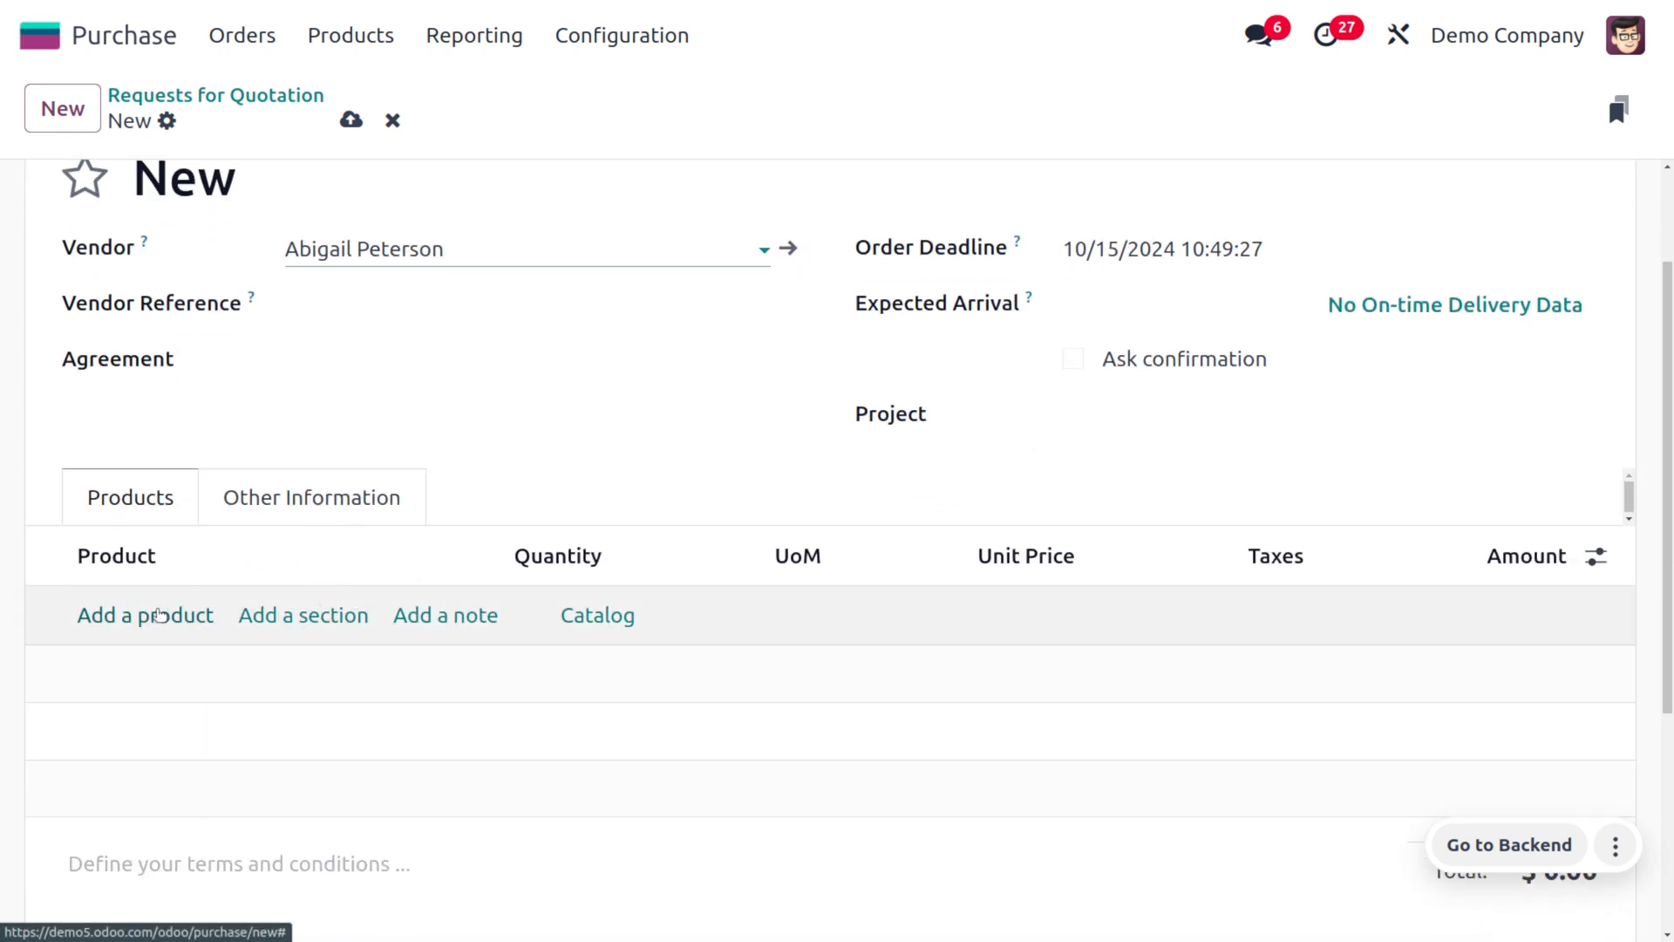
# Step: Add Customizable Desk (Custom, Black) at 1,000.00 and Stool (Dark Blue) at 500.00, then save
pyautogui.click(145, 616)
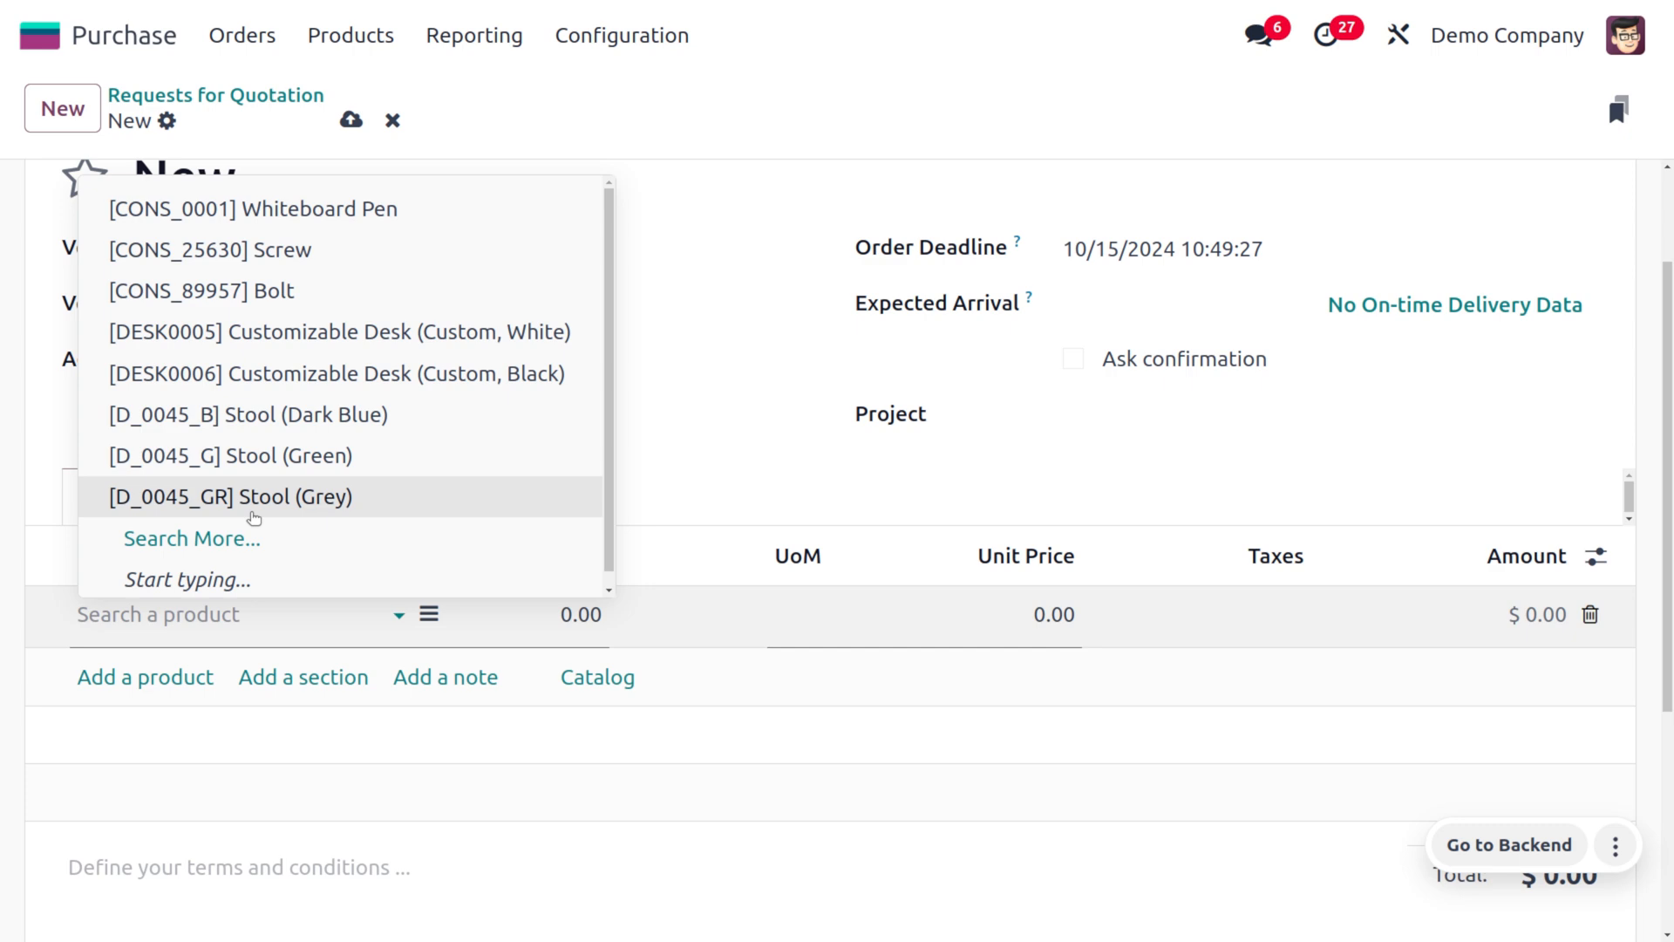
pyautogui.click(336, 373)
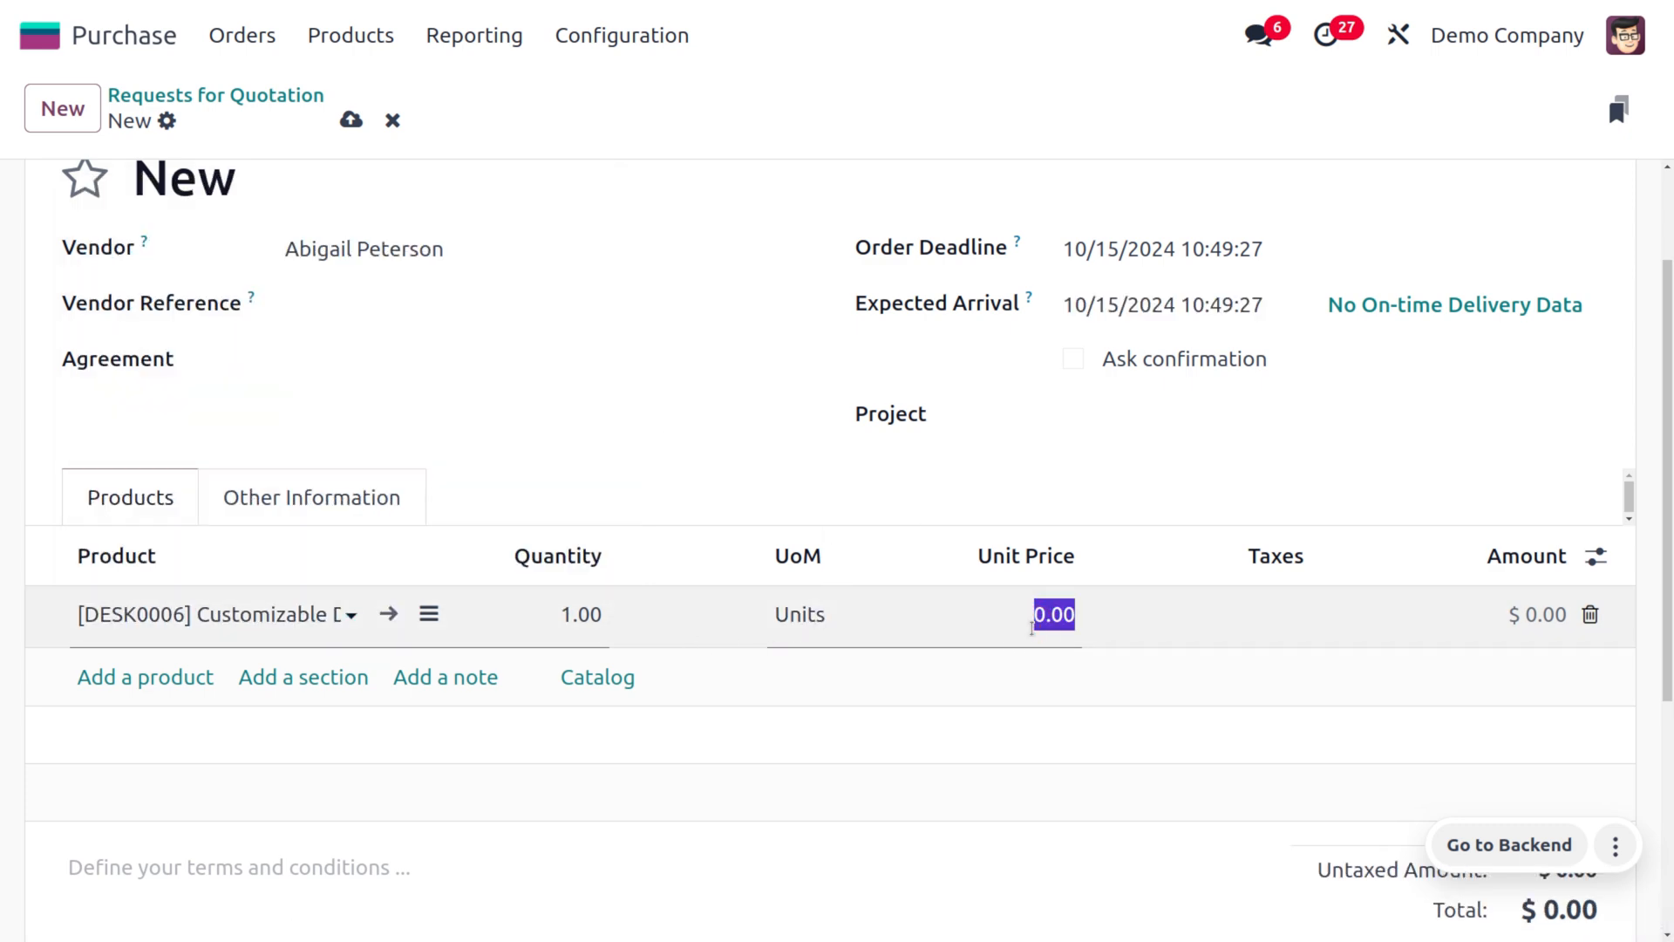
pyautogui.write('1000')
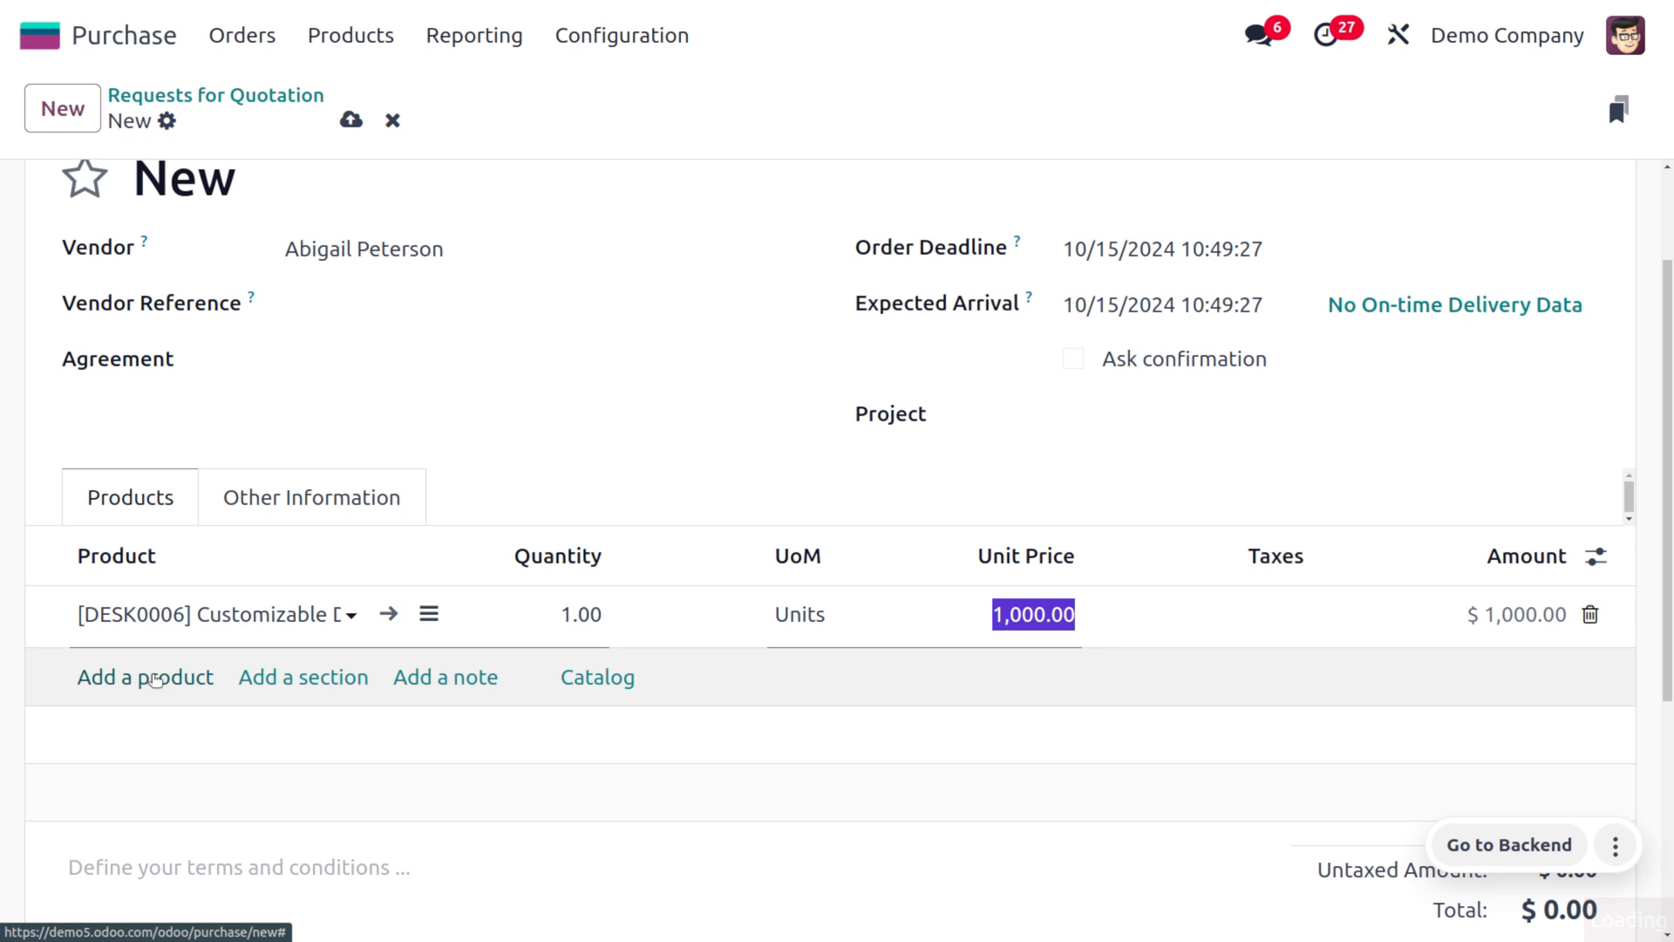
pyautogui.click(145, 676)
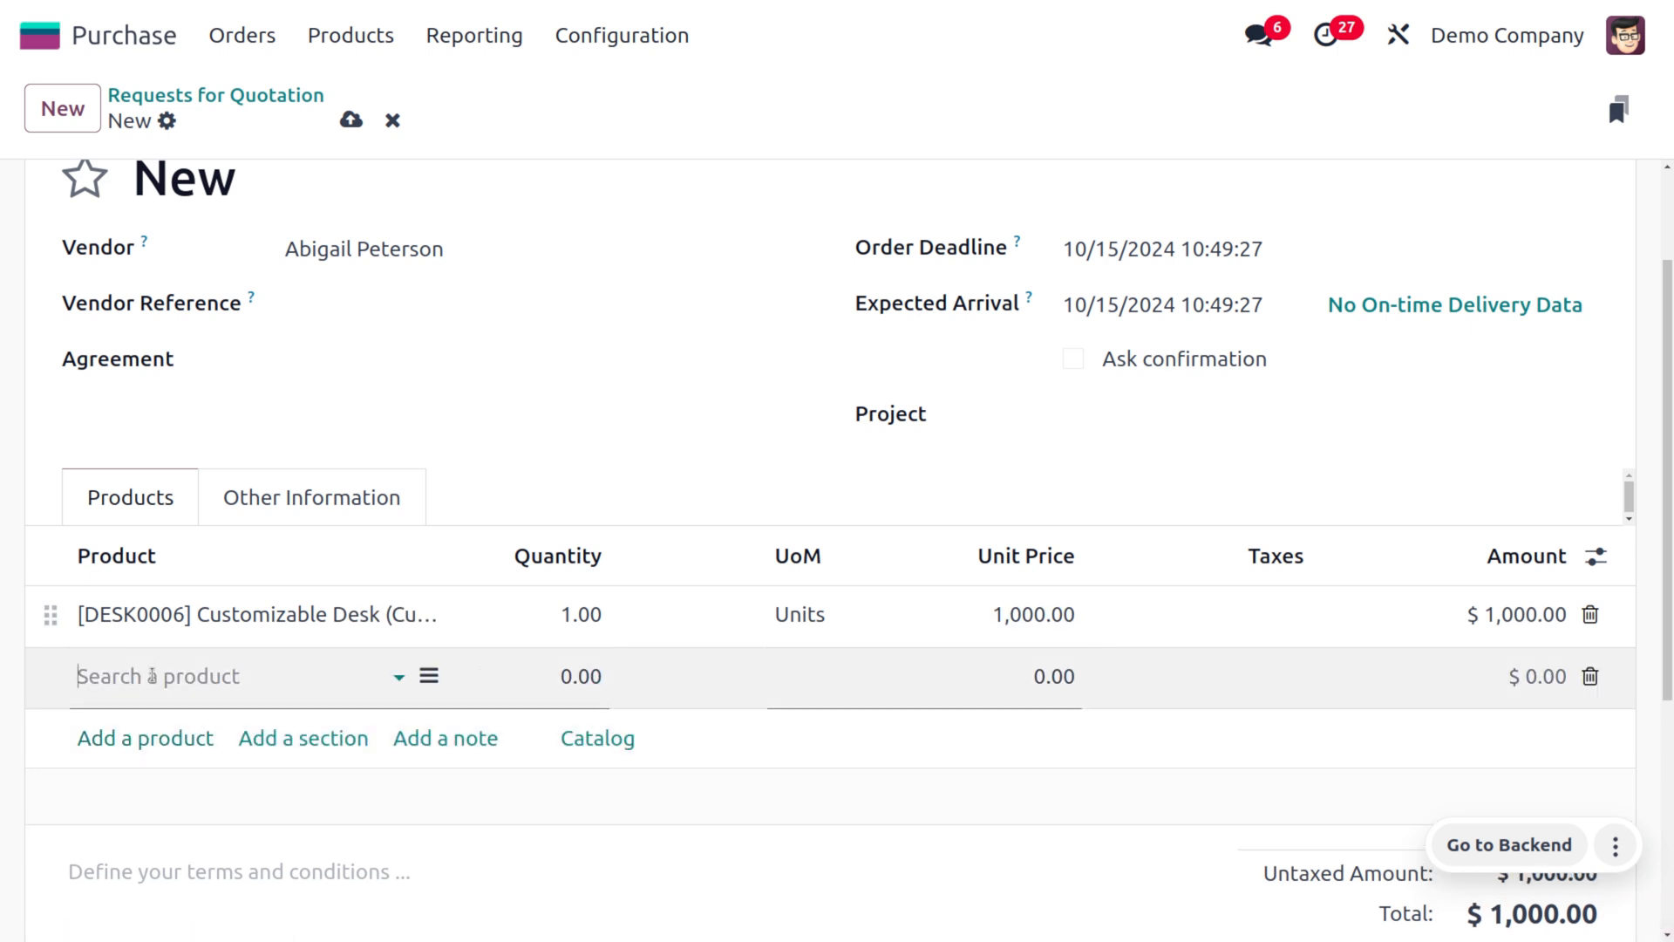
pyautogui.click(212, 675)
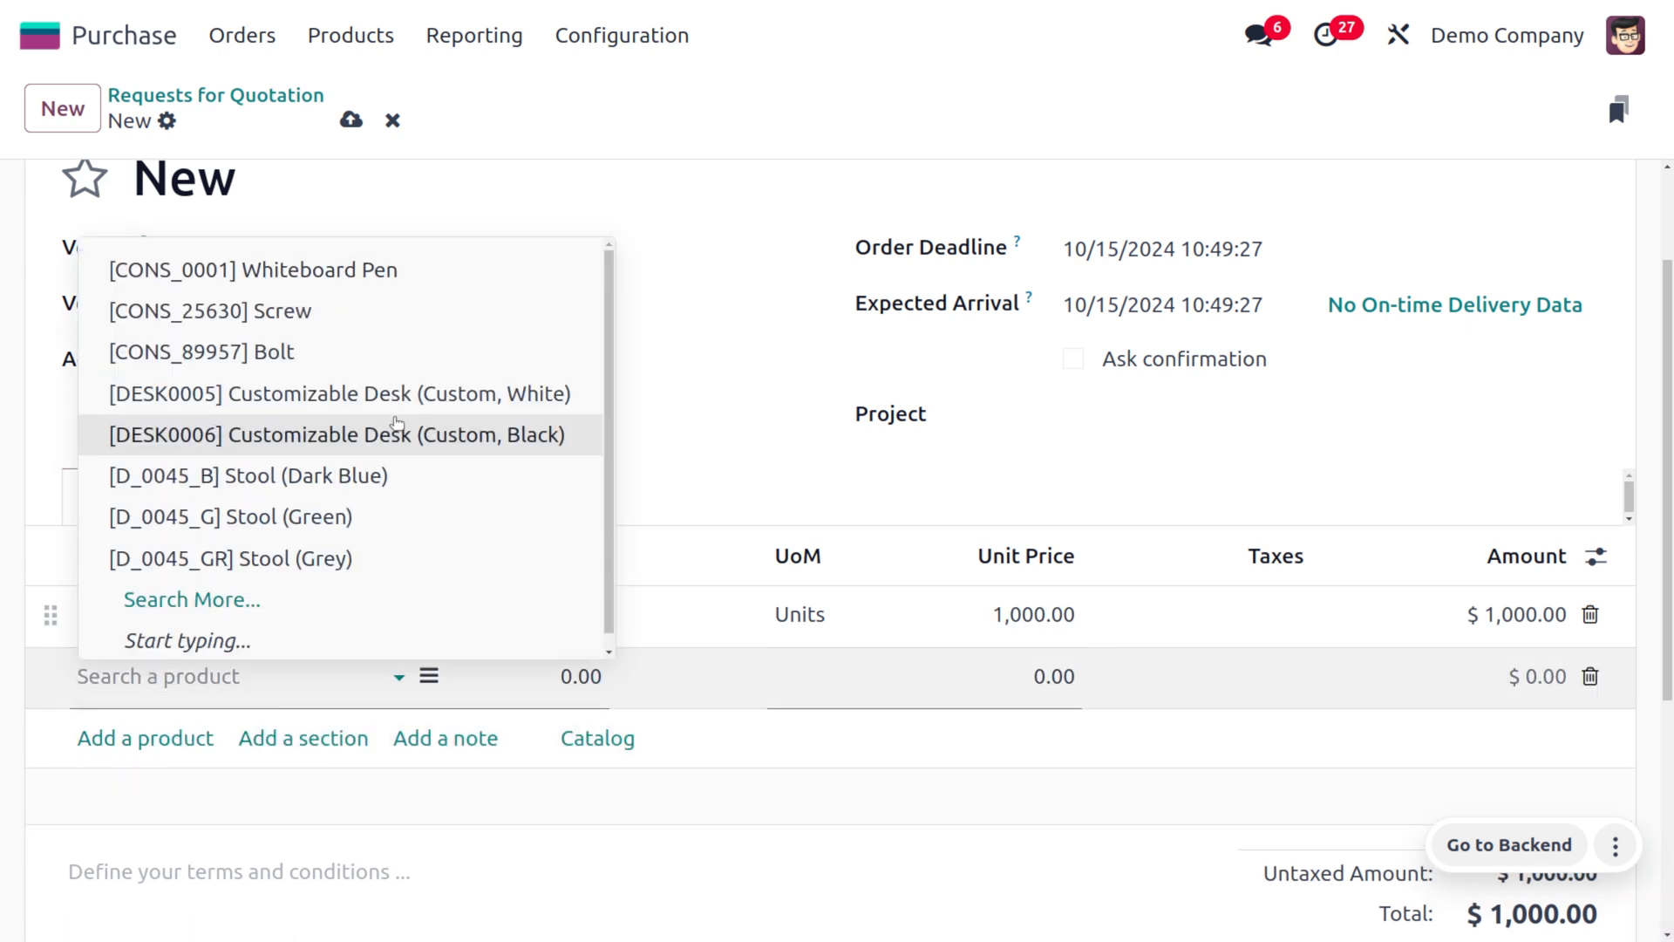
pyautogui.click(247, 474)
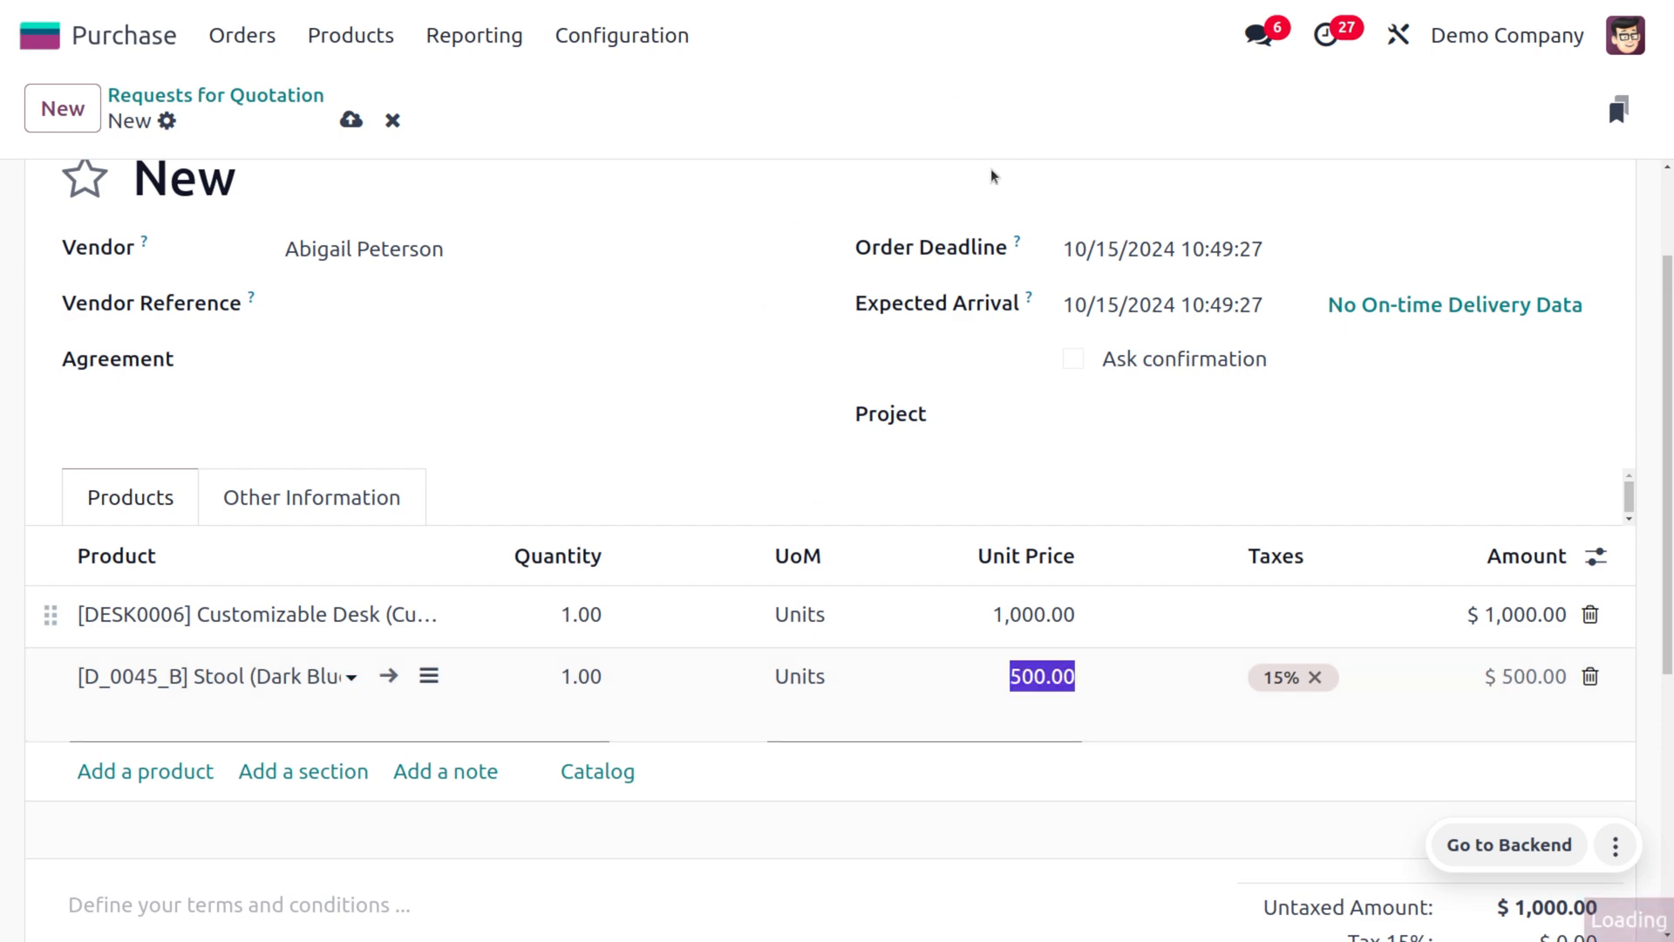
pyautogui.click(350, 120)
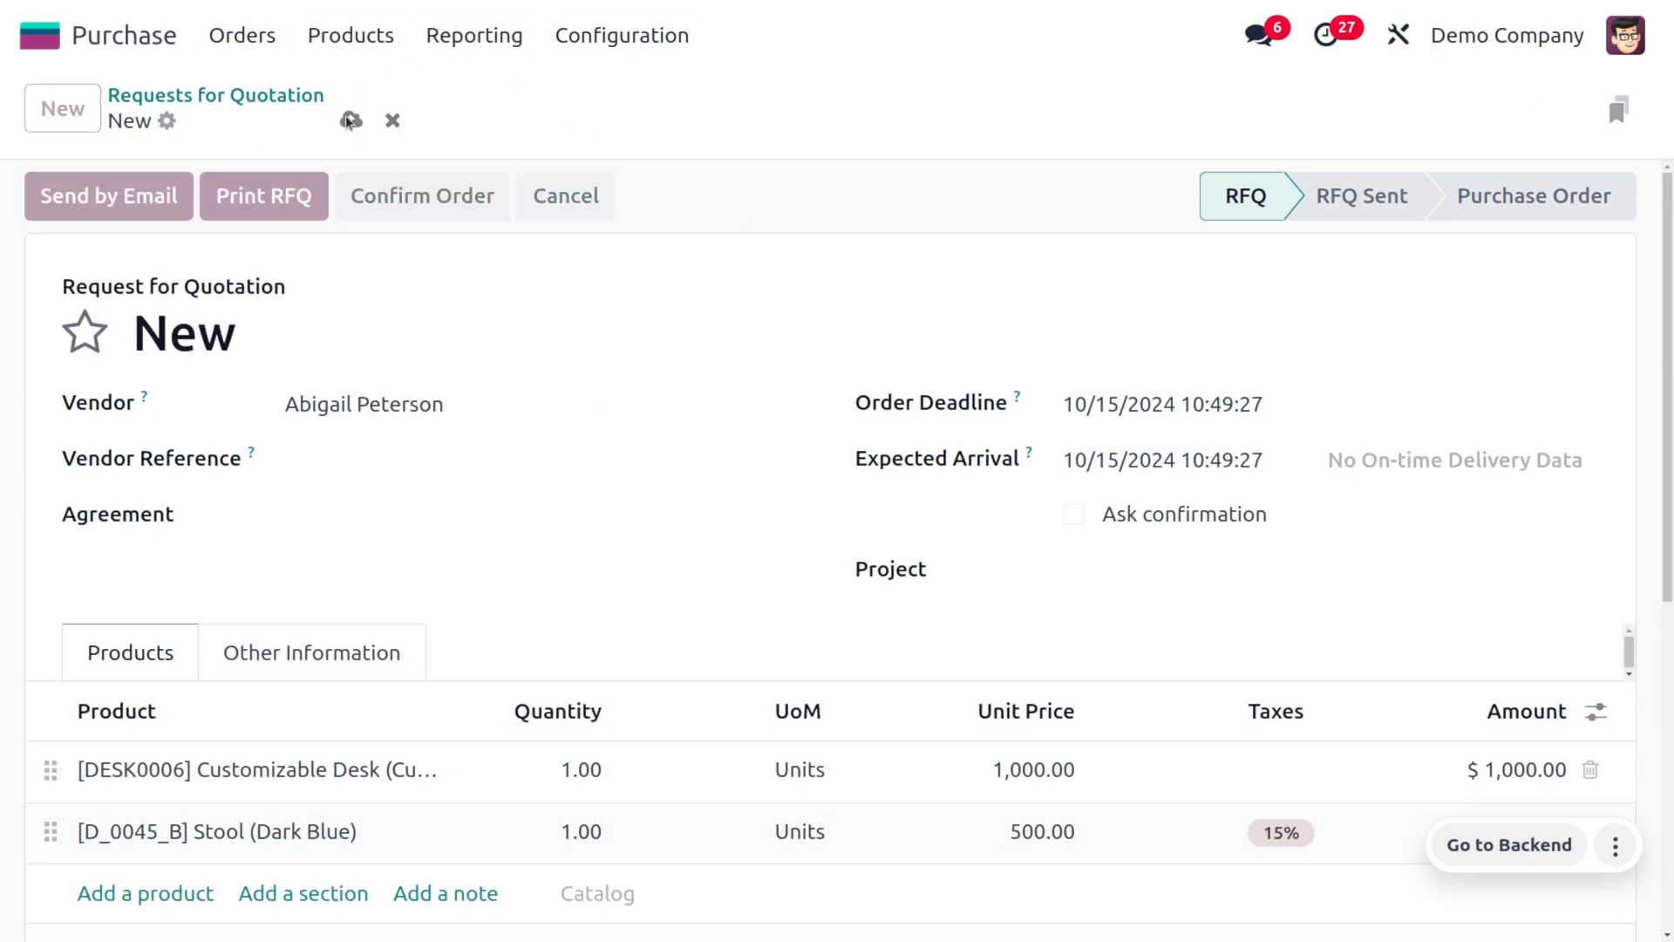
# Step: Store the quotation as P00017 and start emailing it to the vendor
pyautogui.click(350, 120)
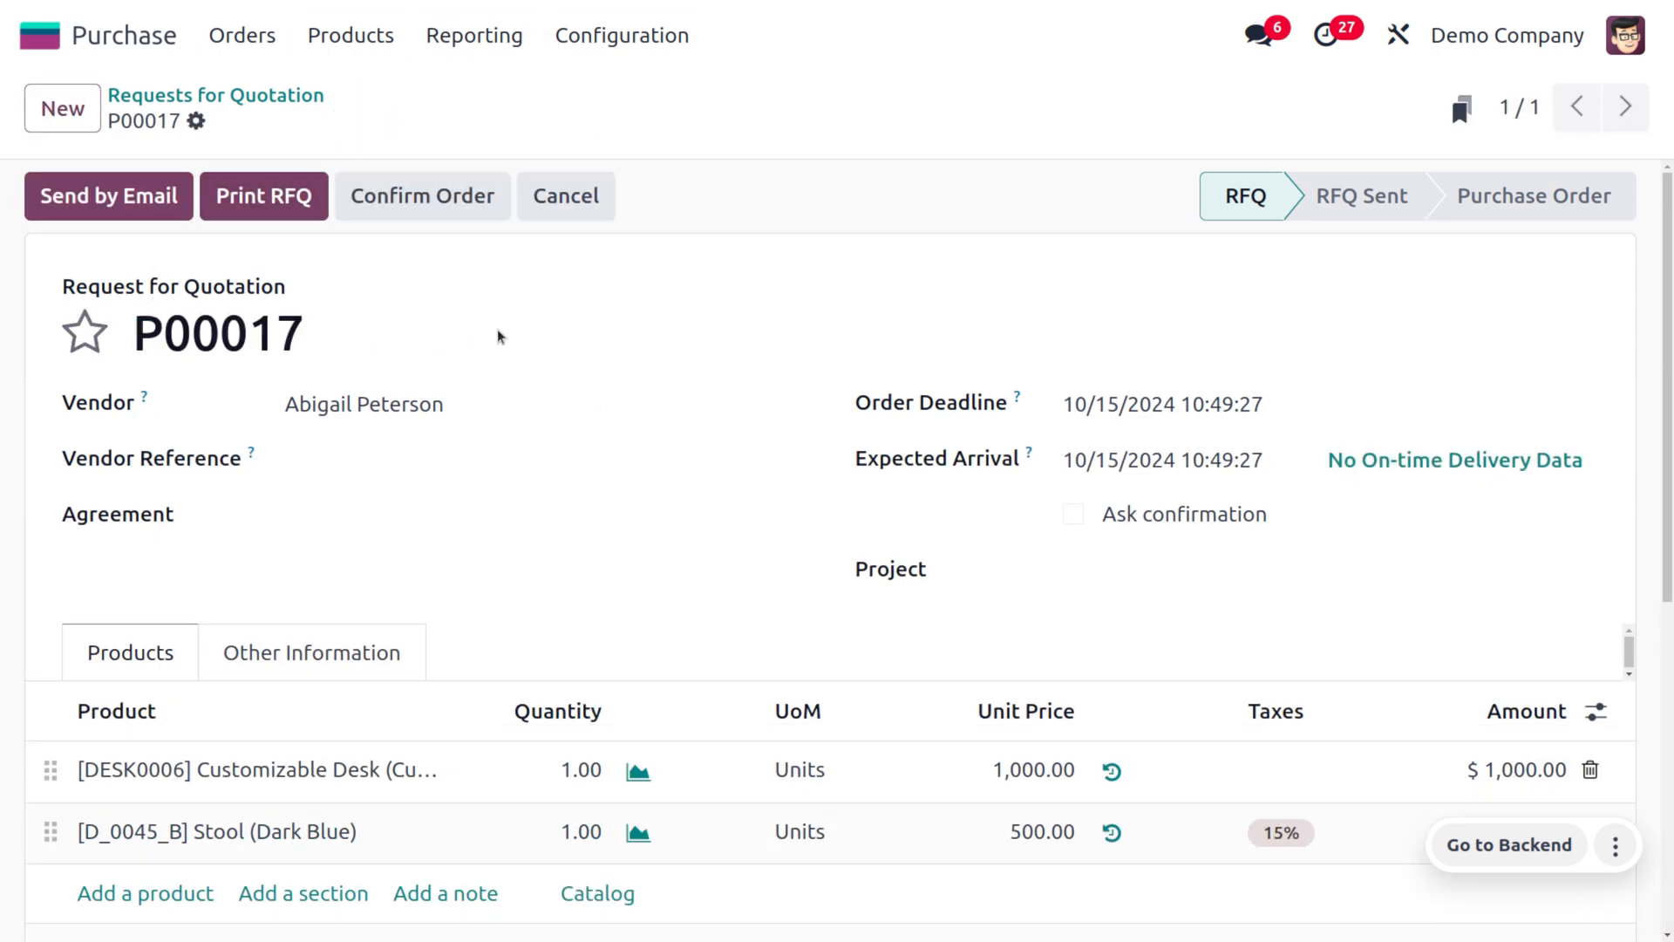
pyautogui.moveTo(734, 298)
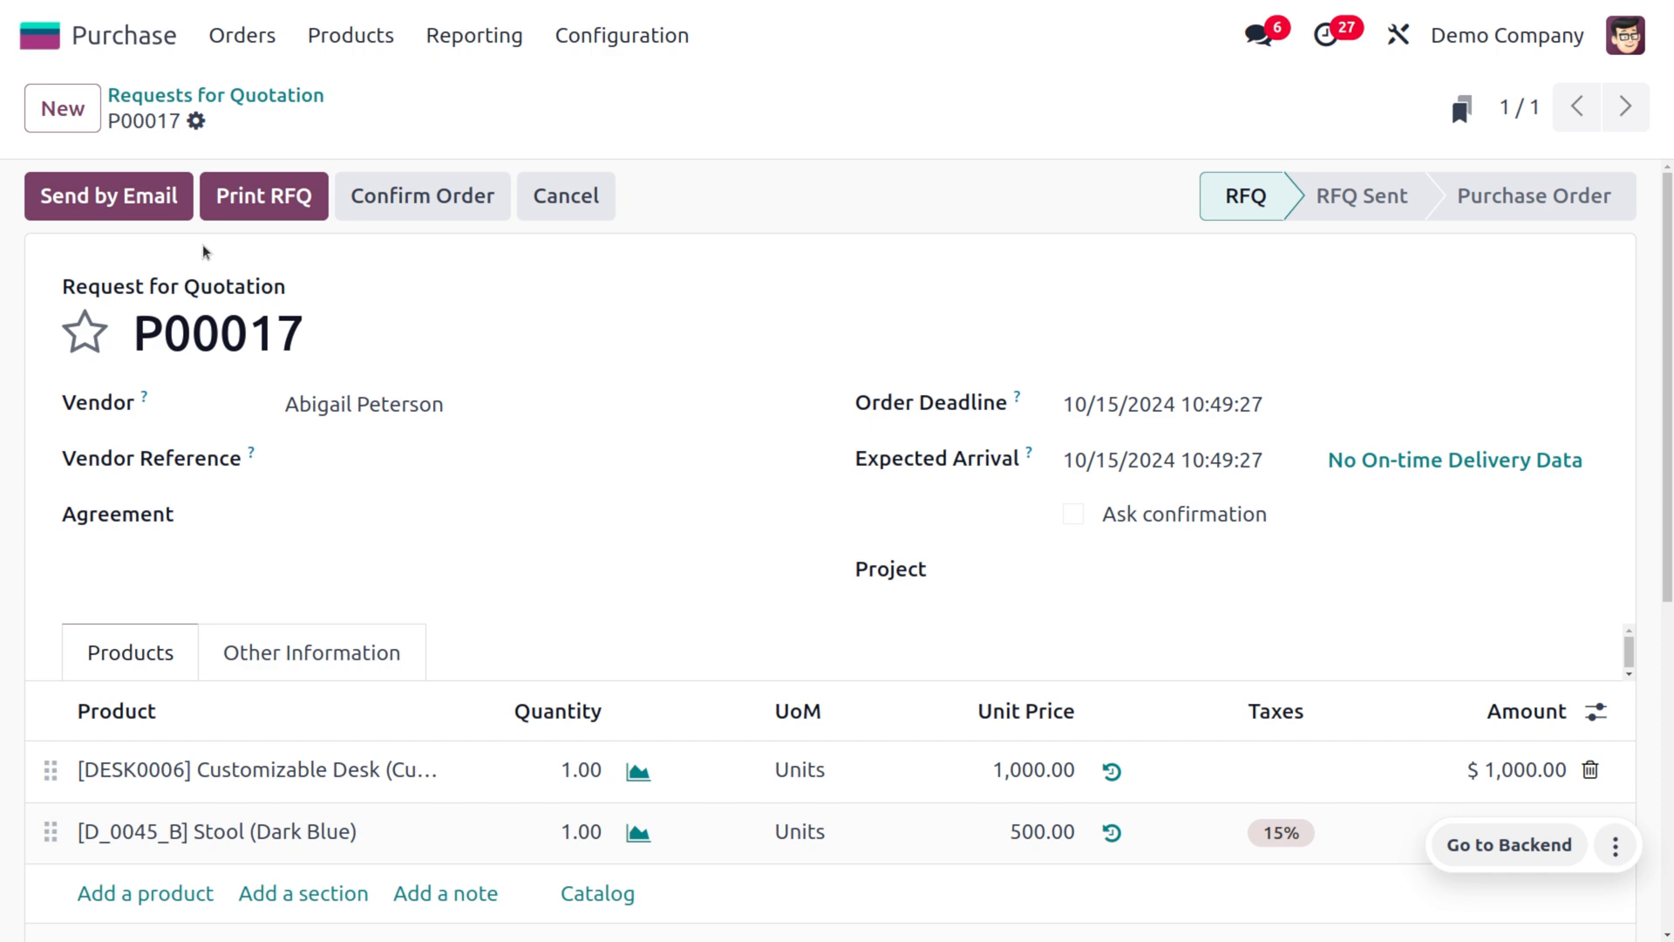
pyautogui.click(106, 196)
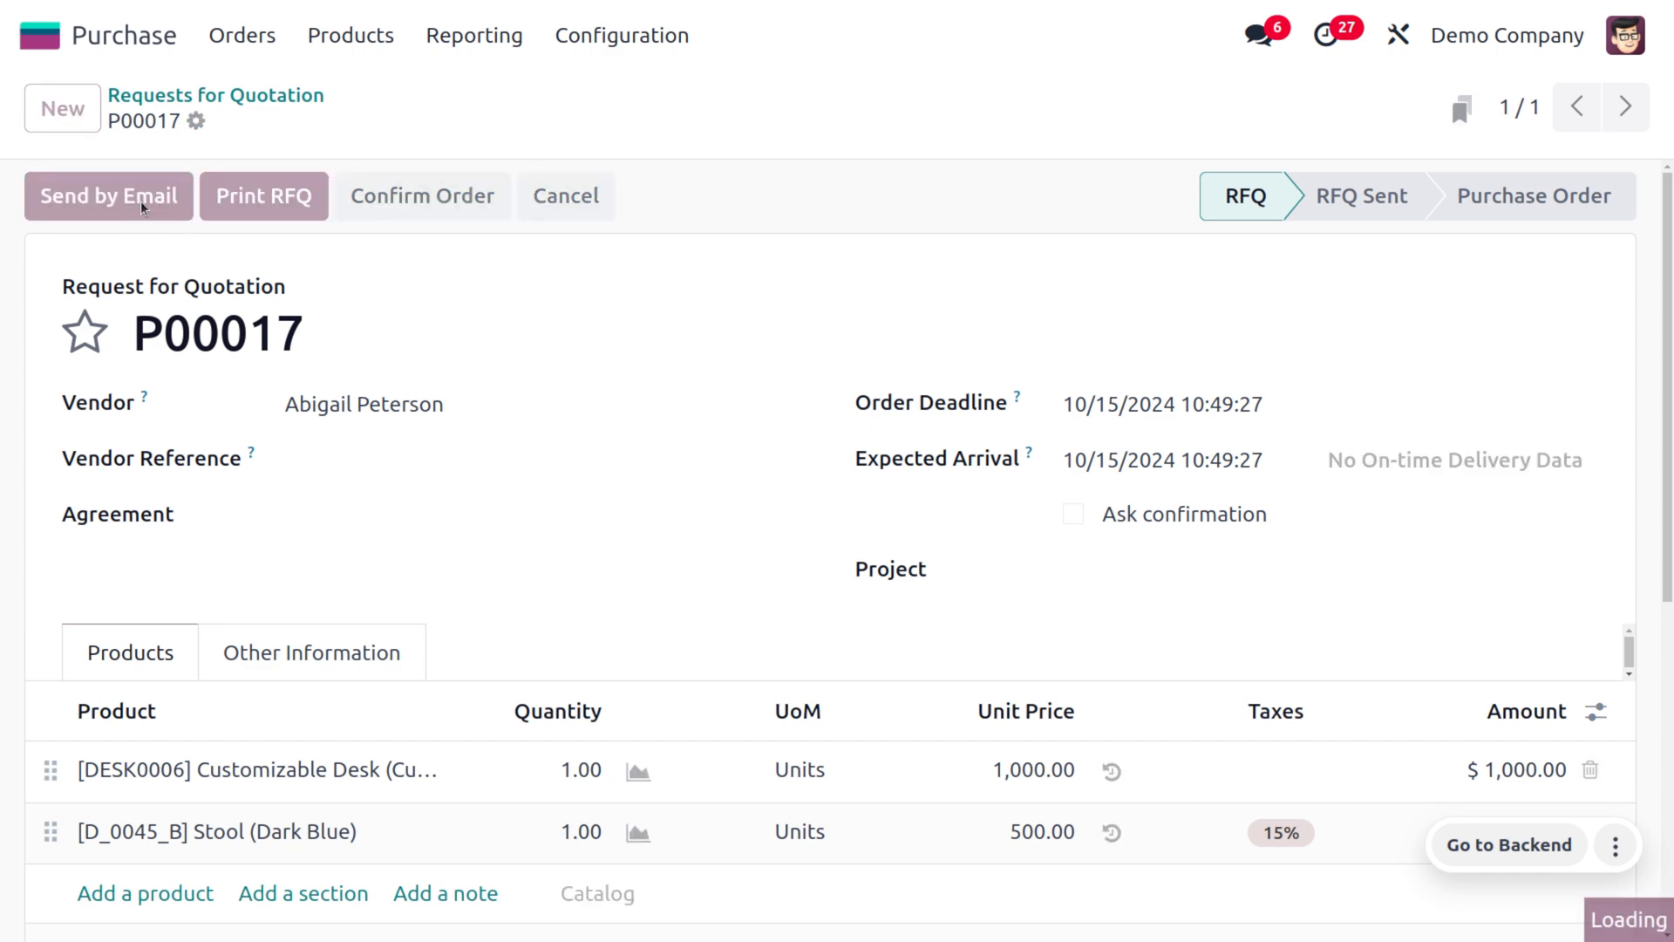
# Step: Send the P00017 email with its PDF to Abigail Peterson, making the status RFQ Sent
pyautogui.click(108, 196)
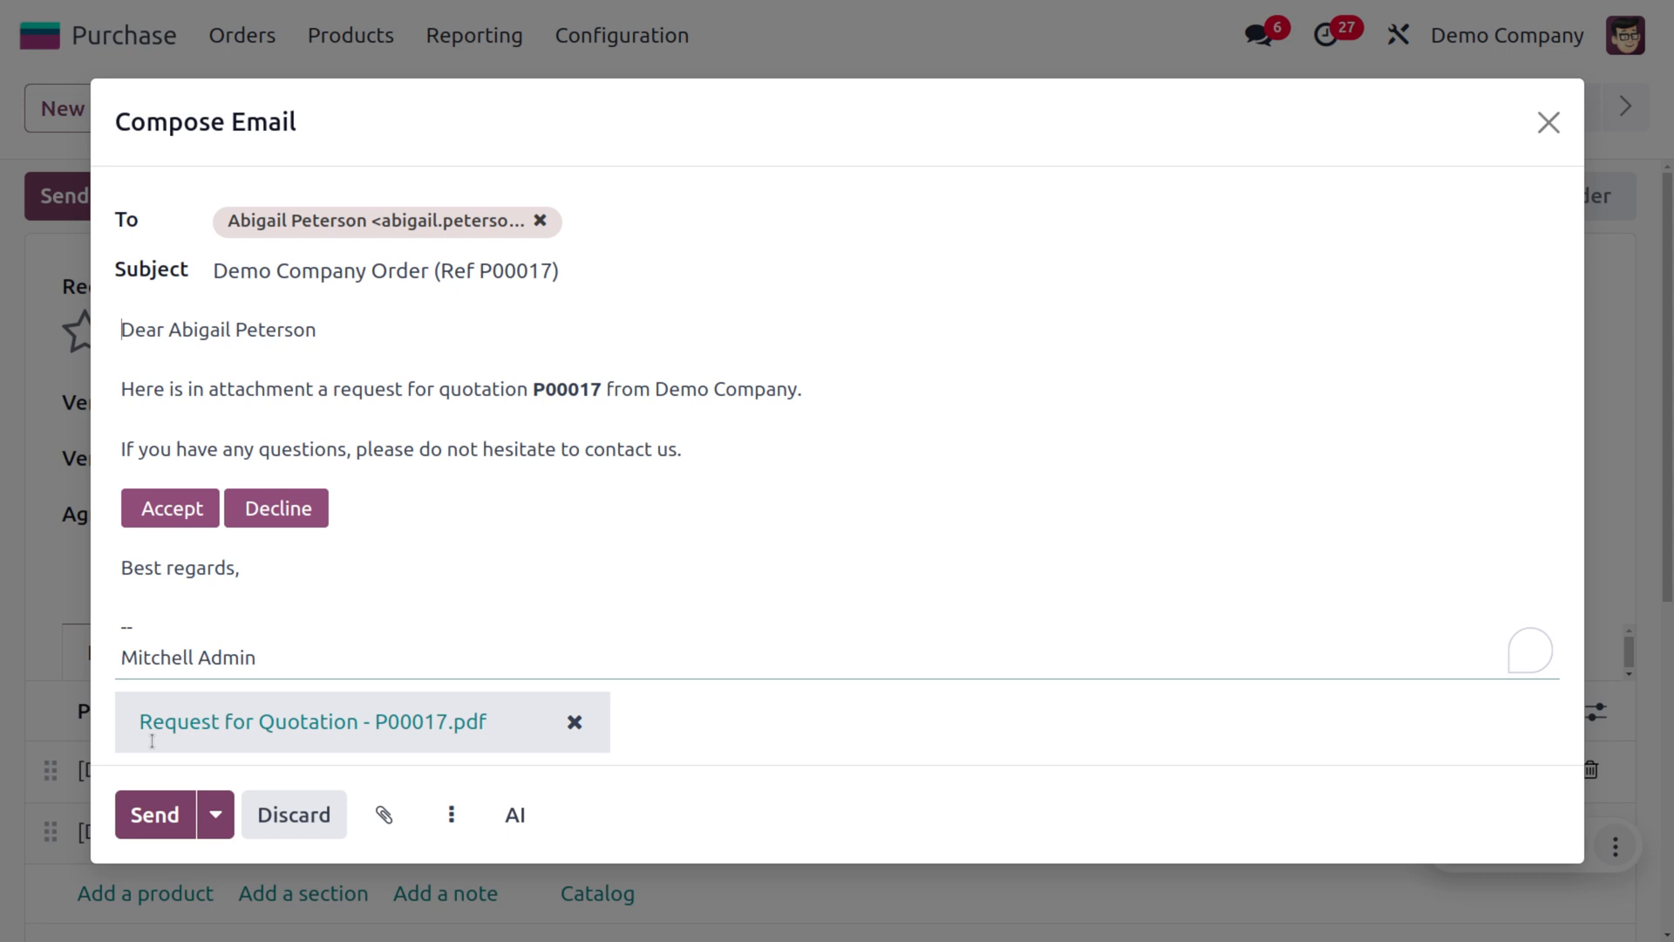
pyautogui.click(153, 814)
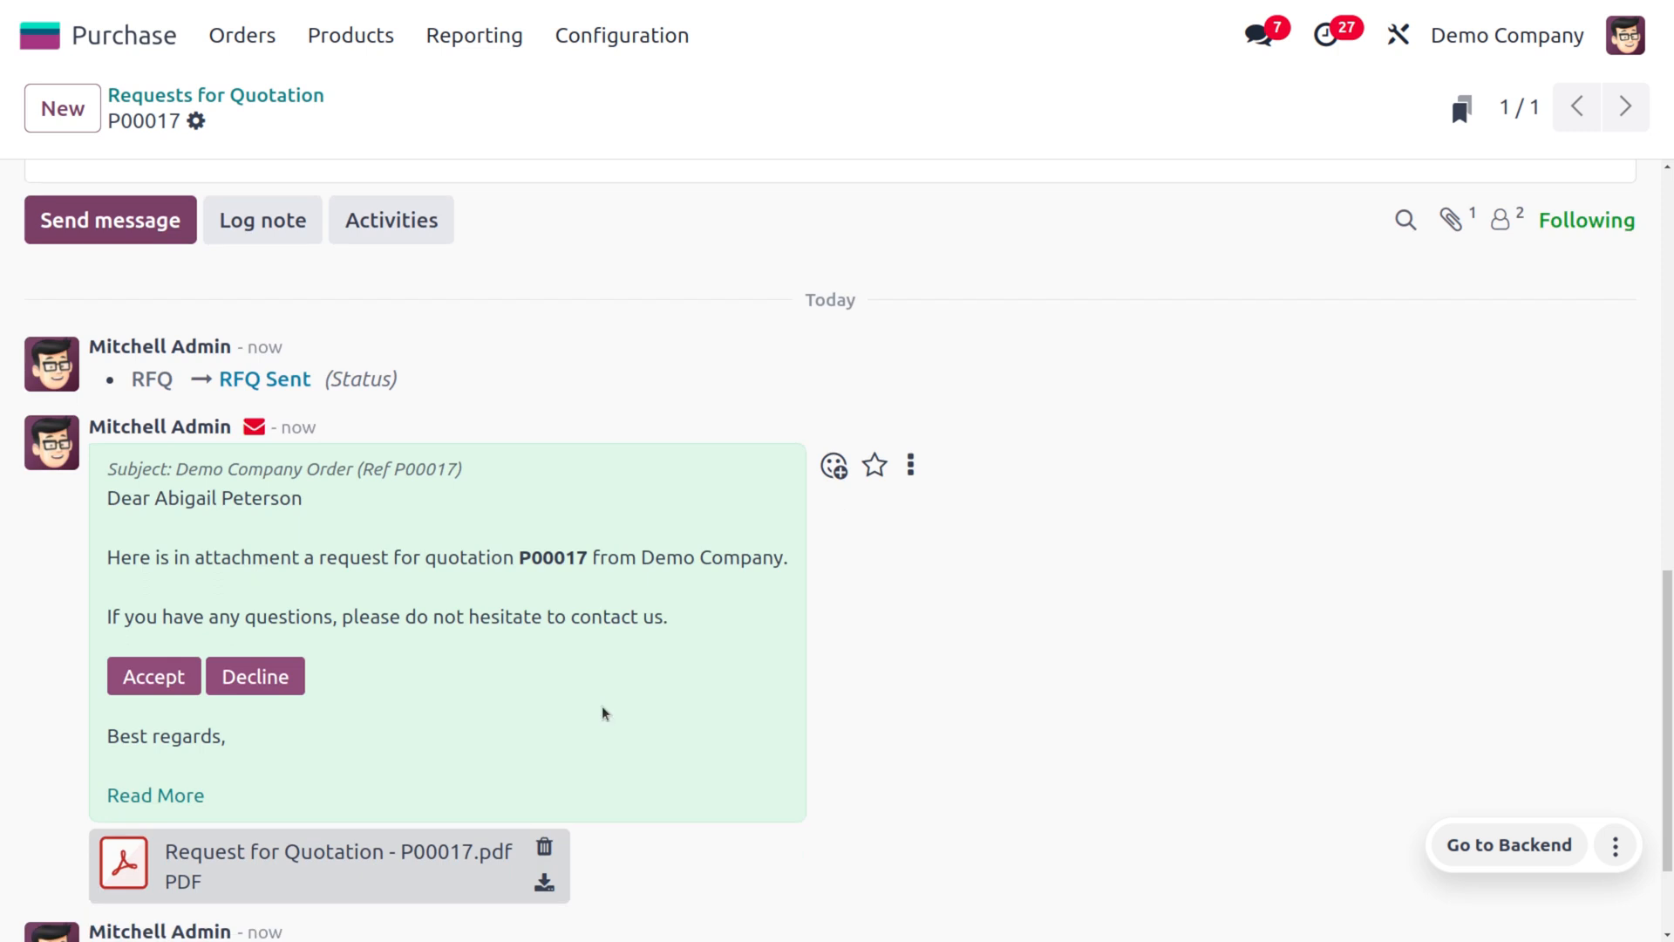
pyautogui.moveTo(534, 565)
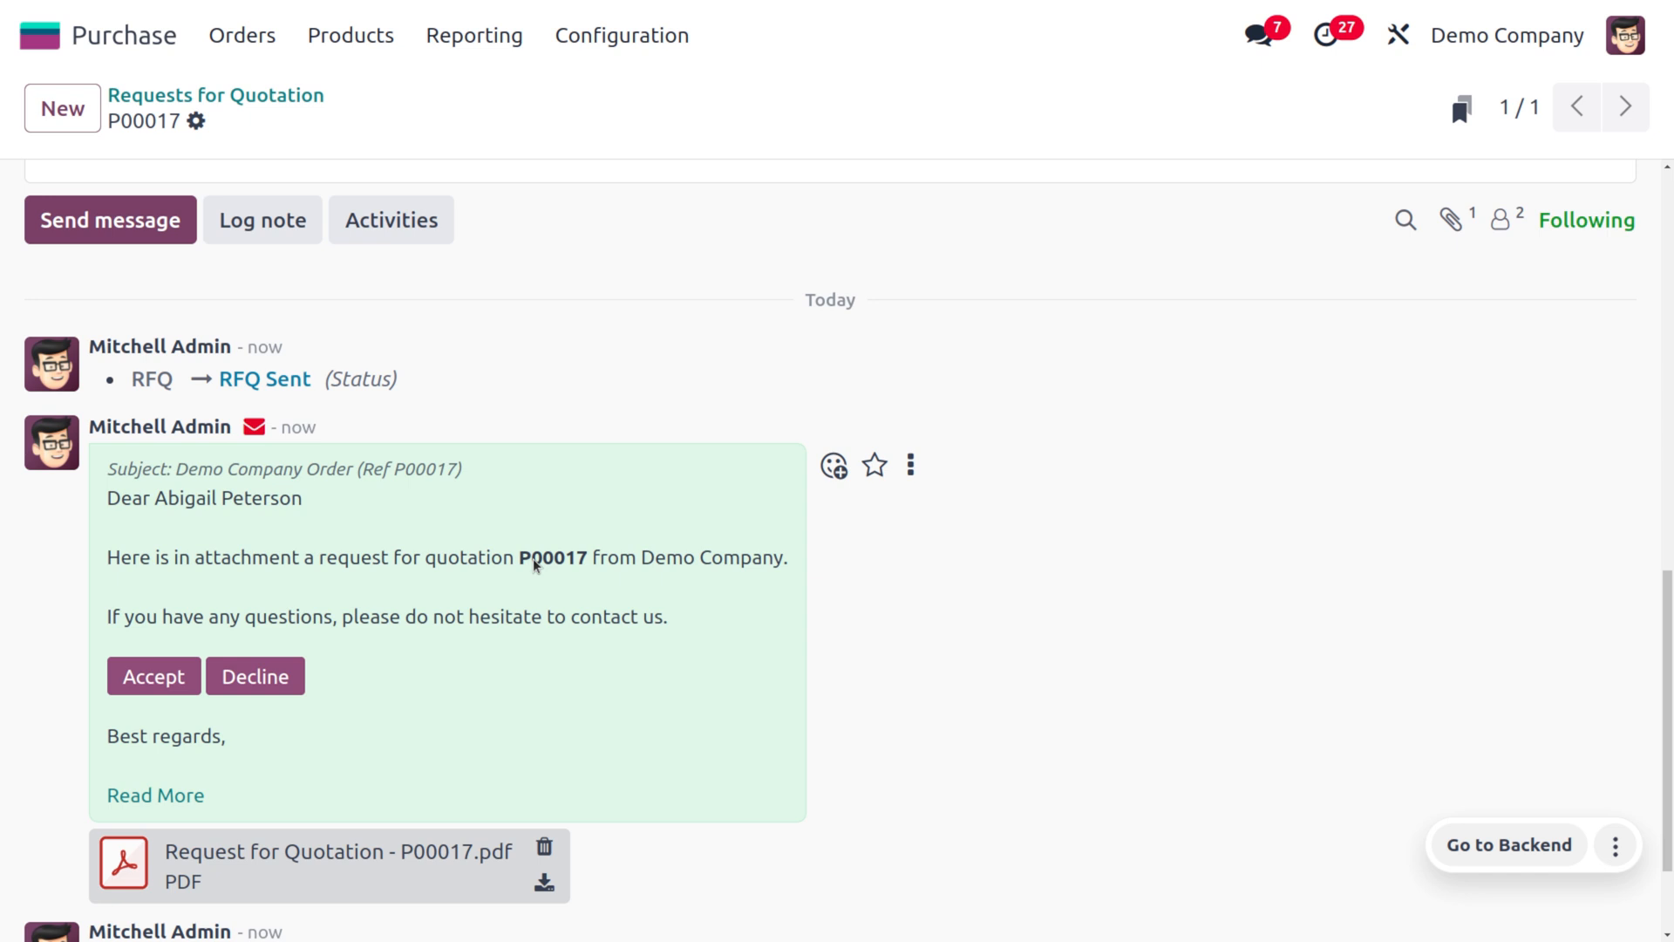
pyautogui.moveTo(537, 535)
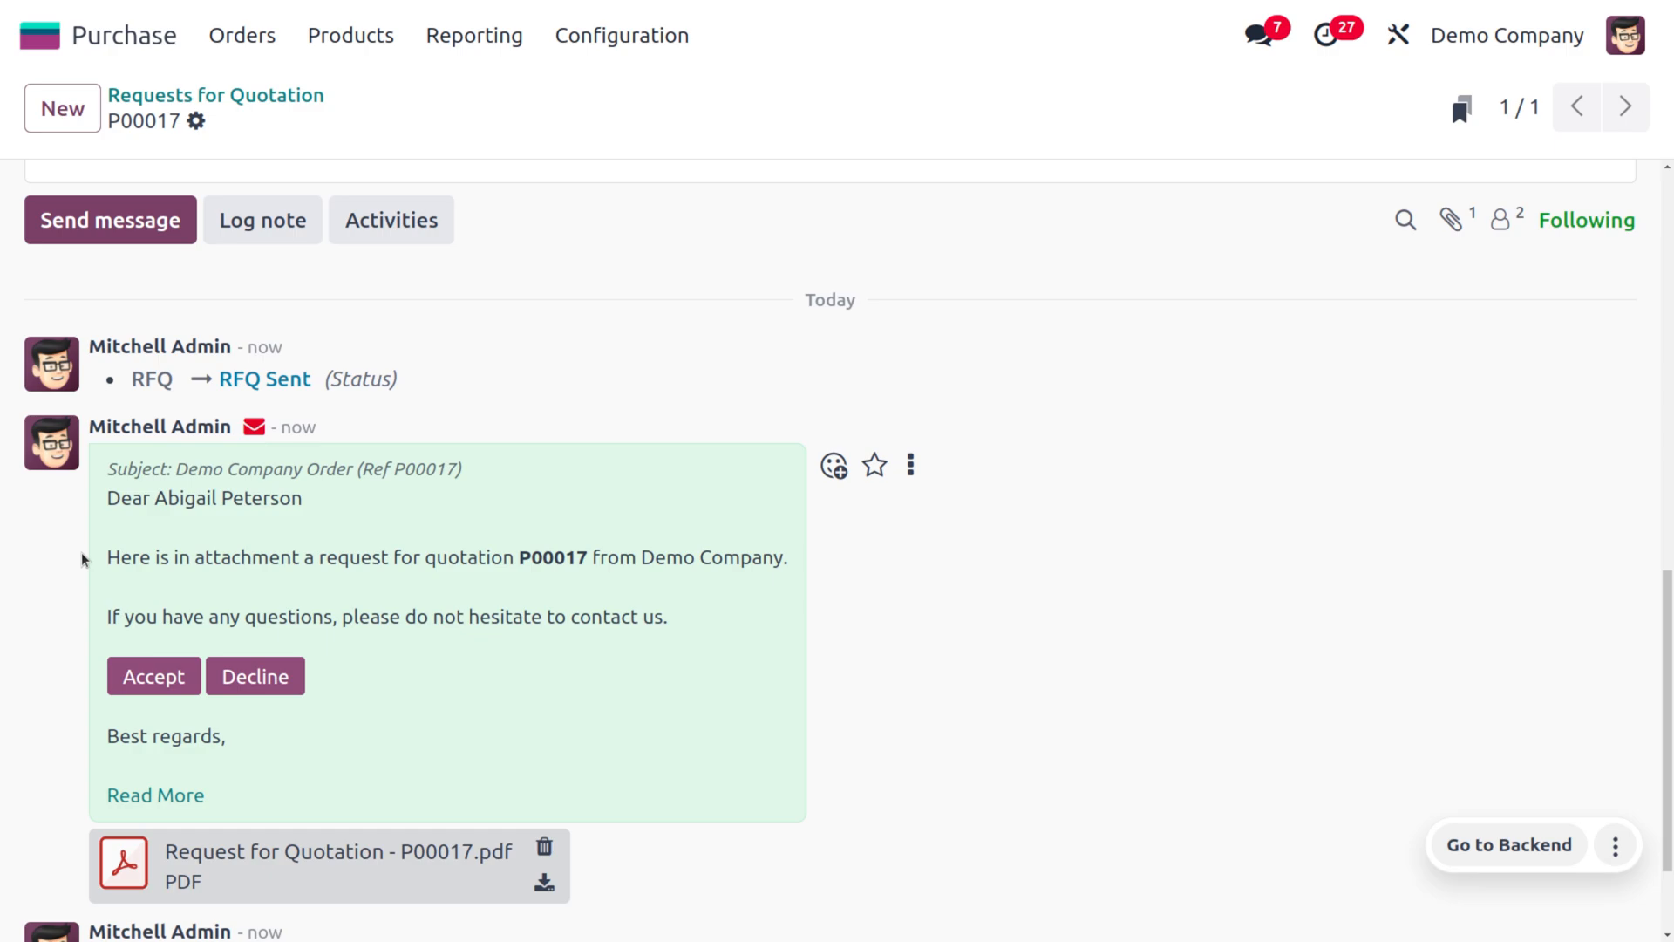
# Step: Accept quotation P00017 through the Accept link in the sent email
pyautogui.click(153, 676)
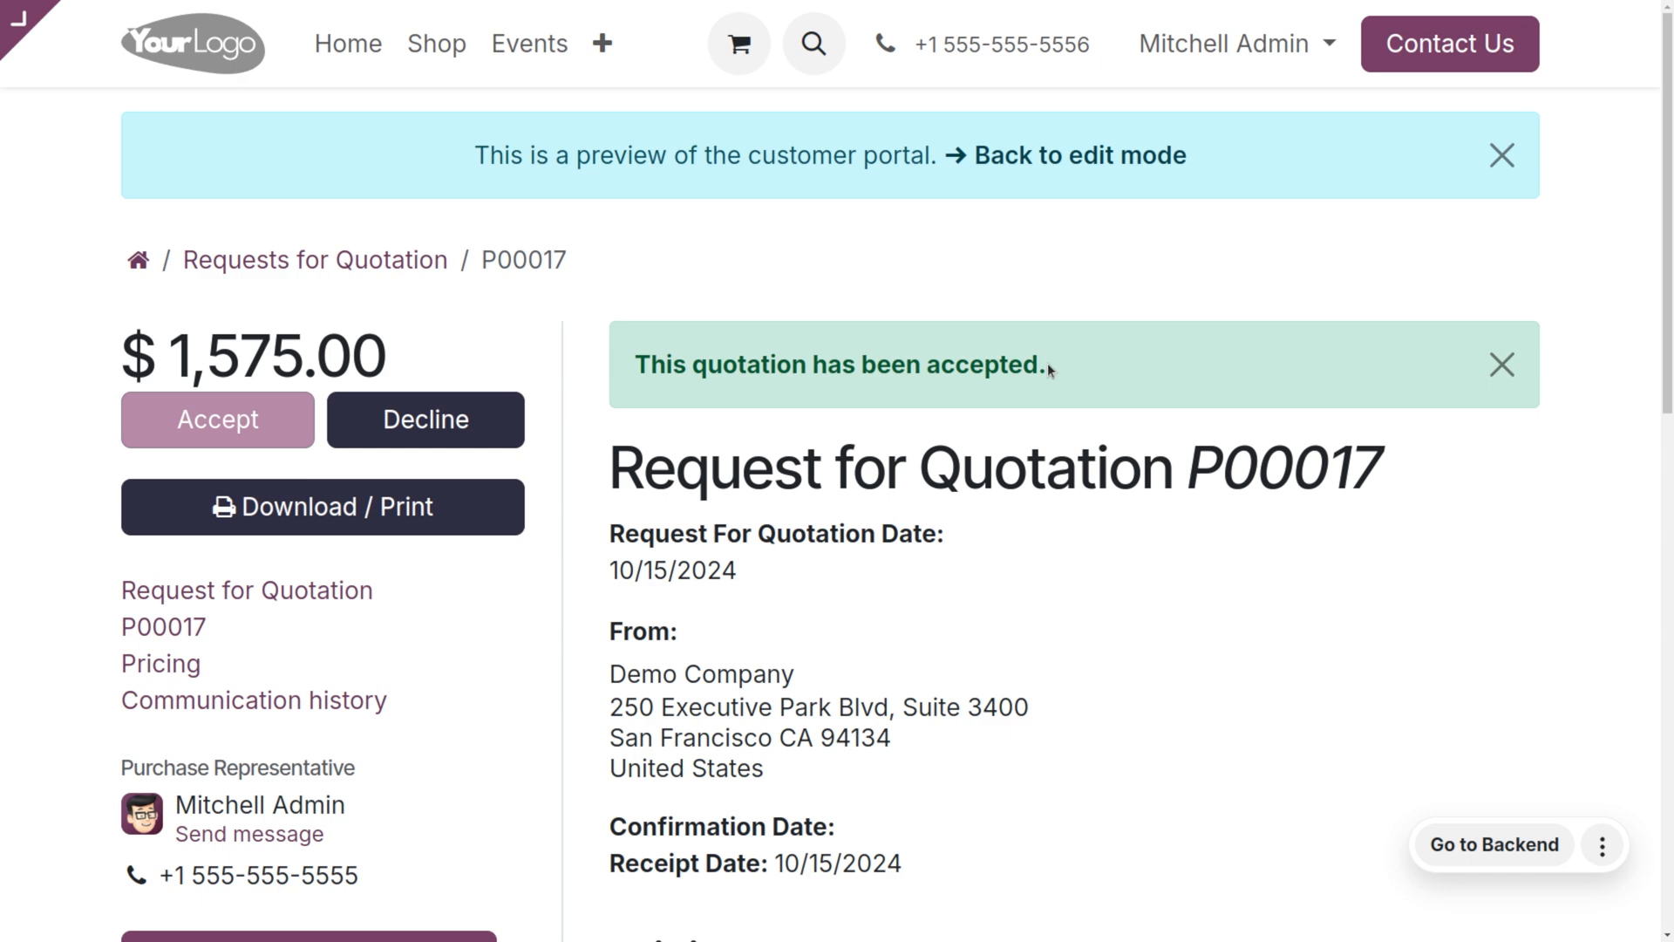
# Step: Post an 'ok' reply in the portal conversation and accept P00017 from the RFQ email
pyautogui.scroll(-3)
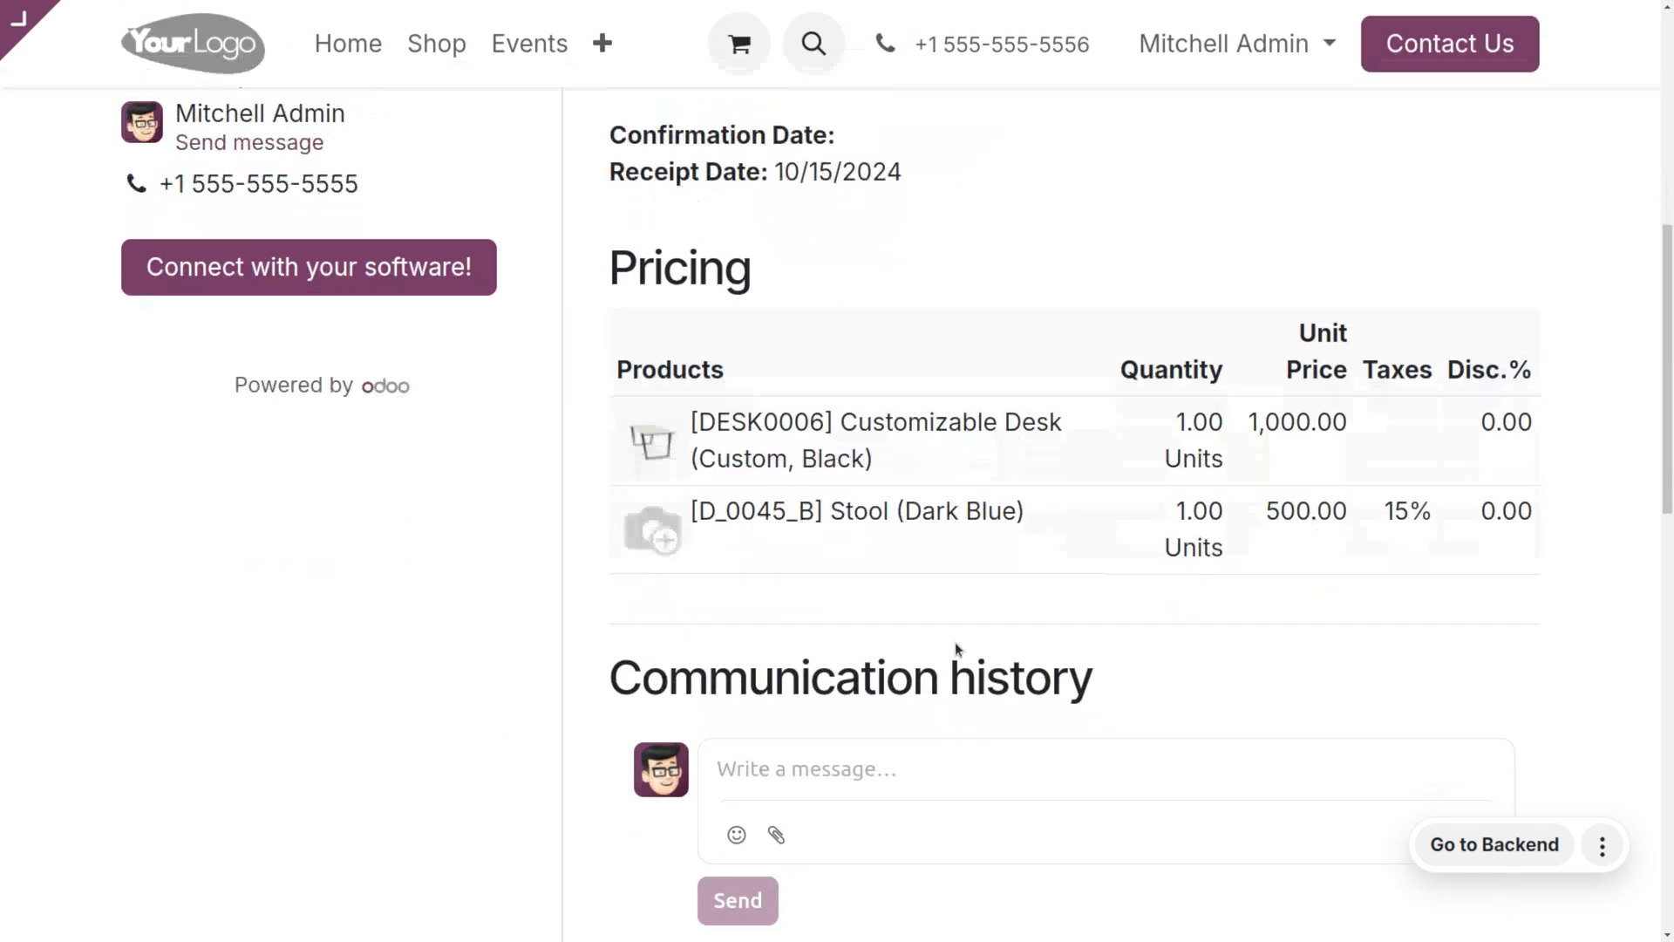
pyautogui.scroll(-3)
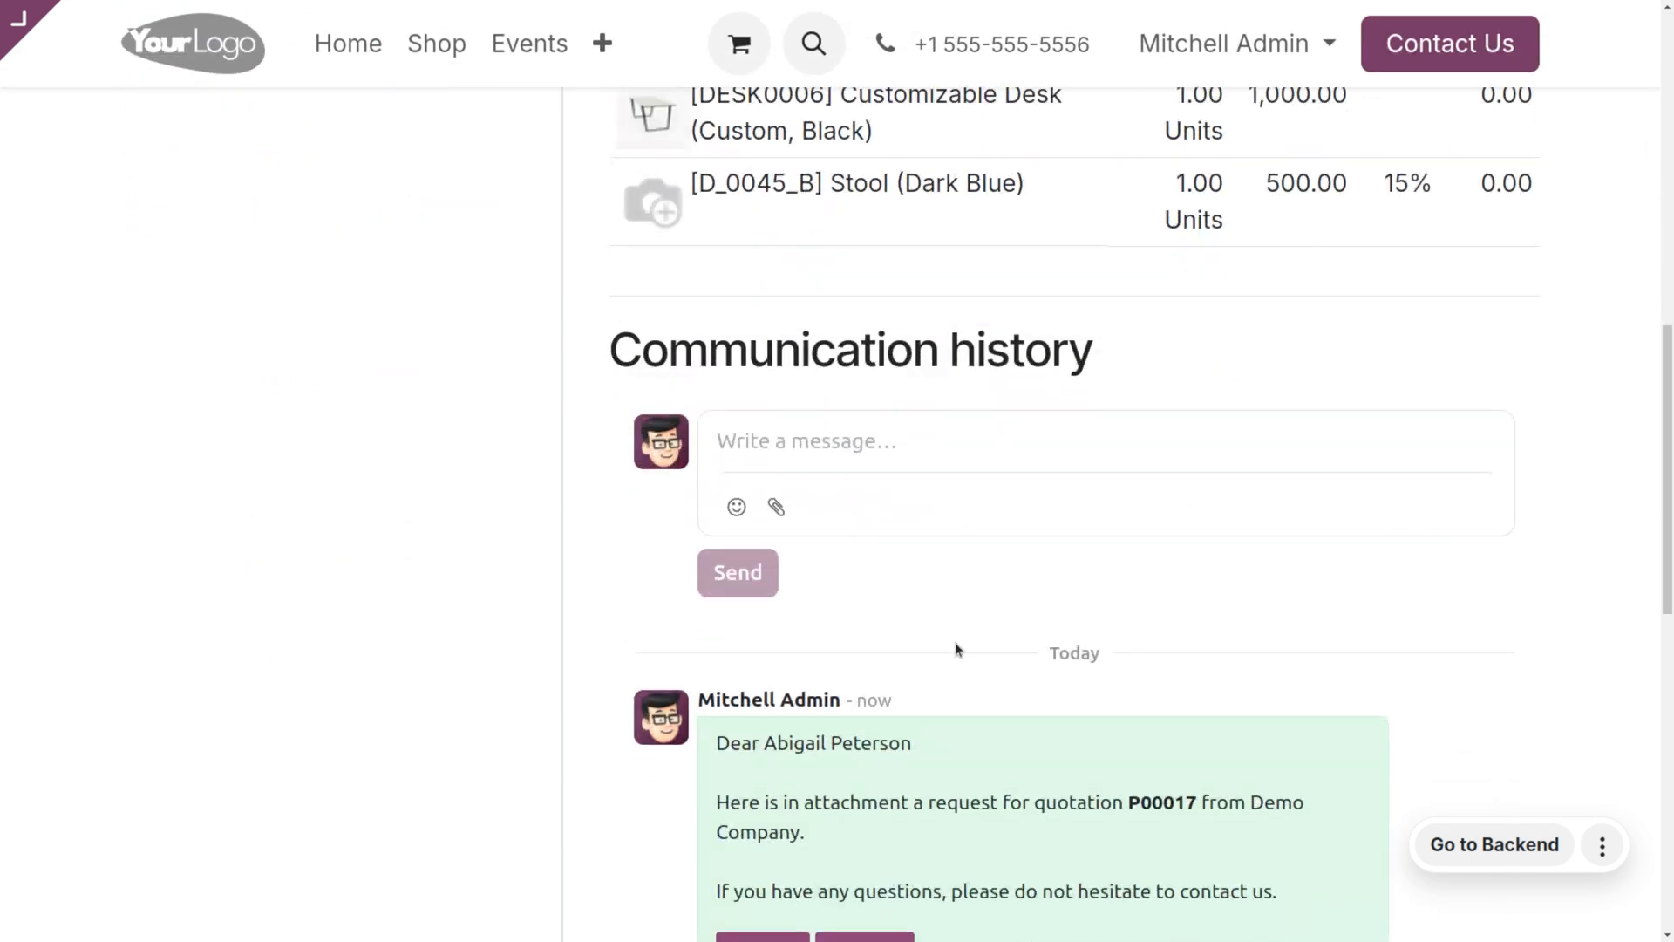
pyautogui.moveTo(766, 413)
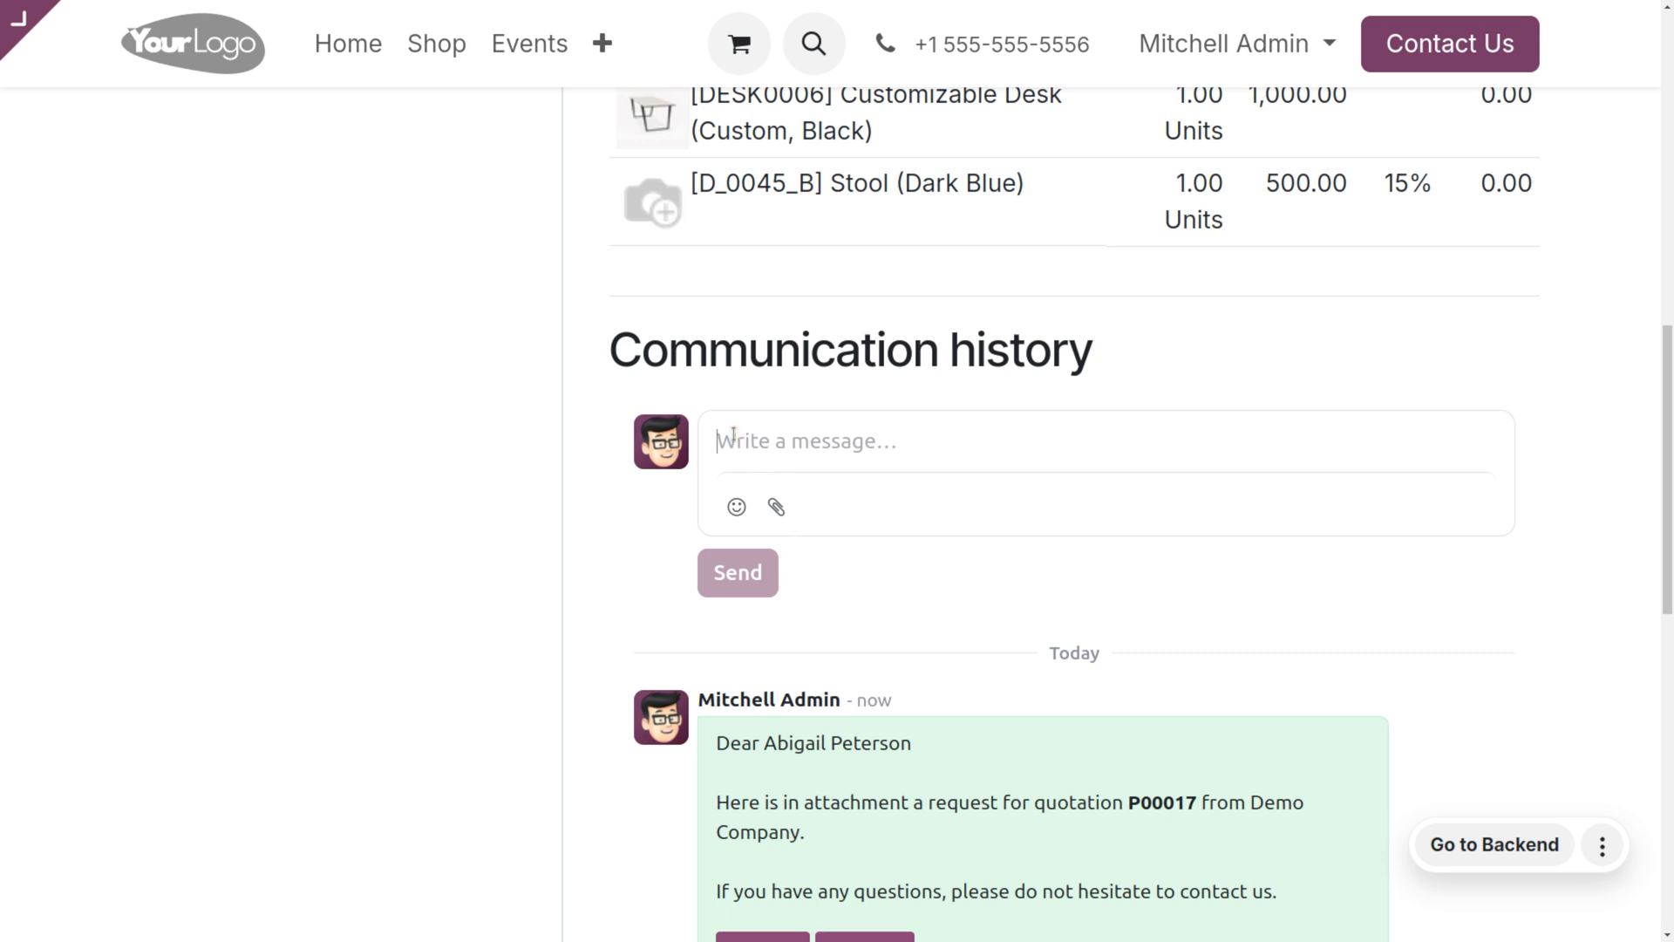
pyautogui.write('ok')
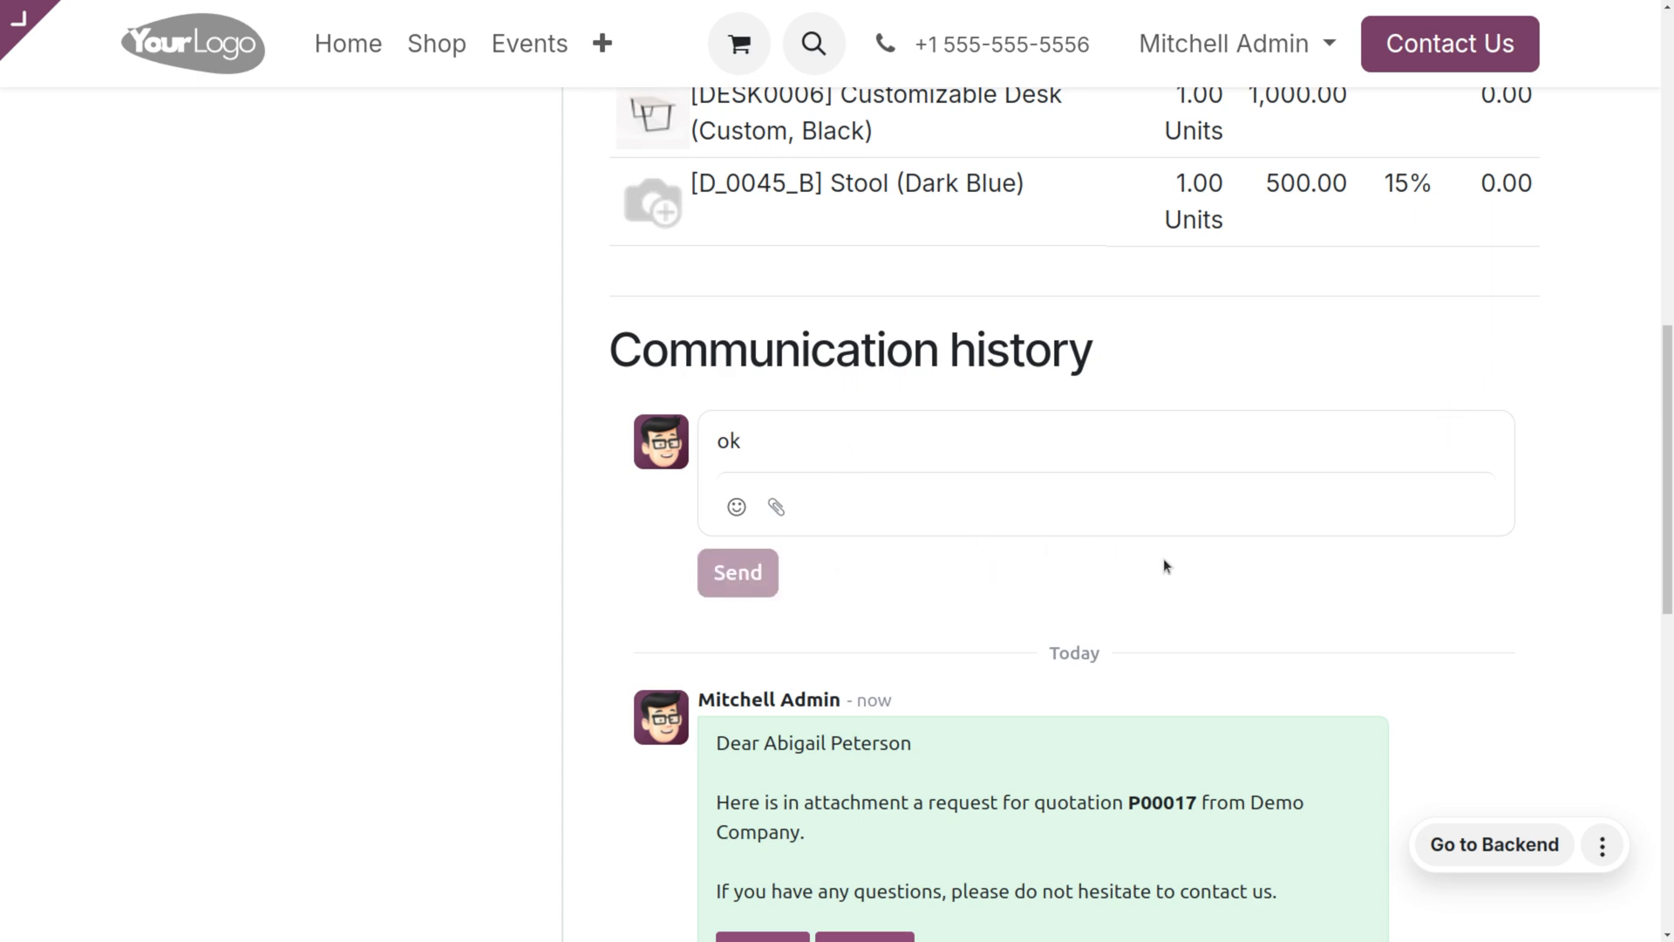
pyautogui.click(736, 572)
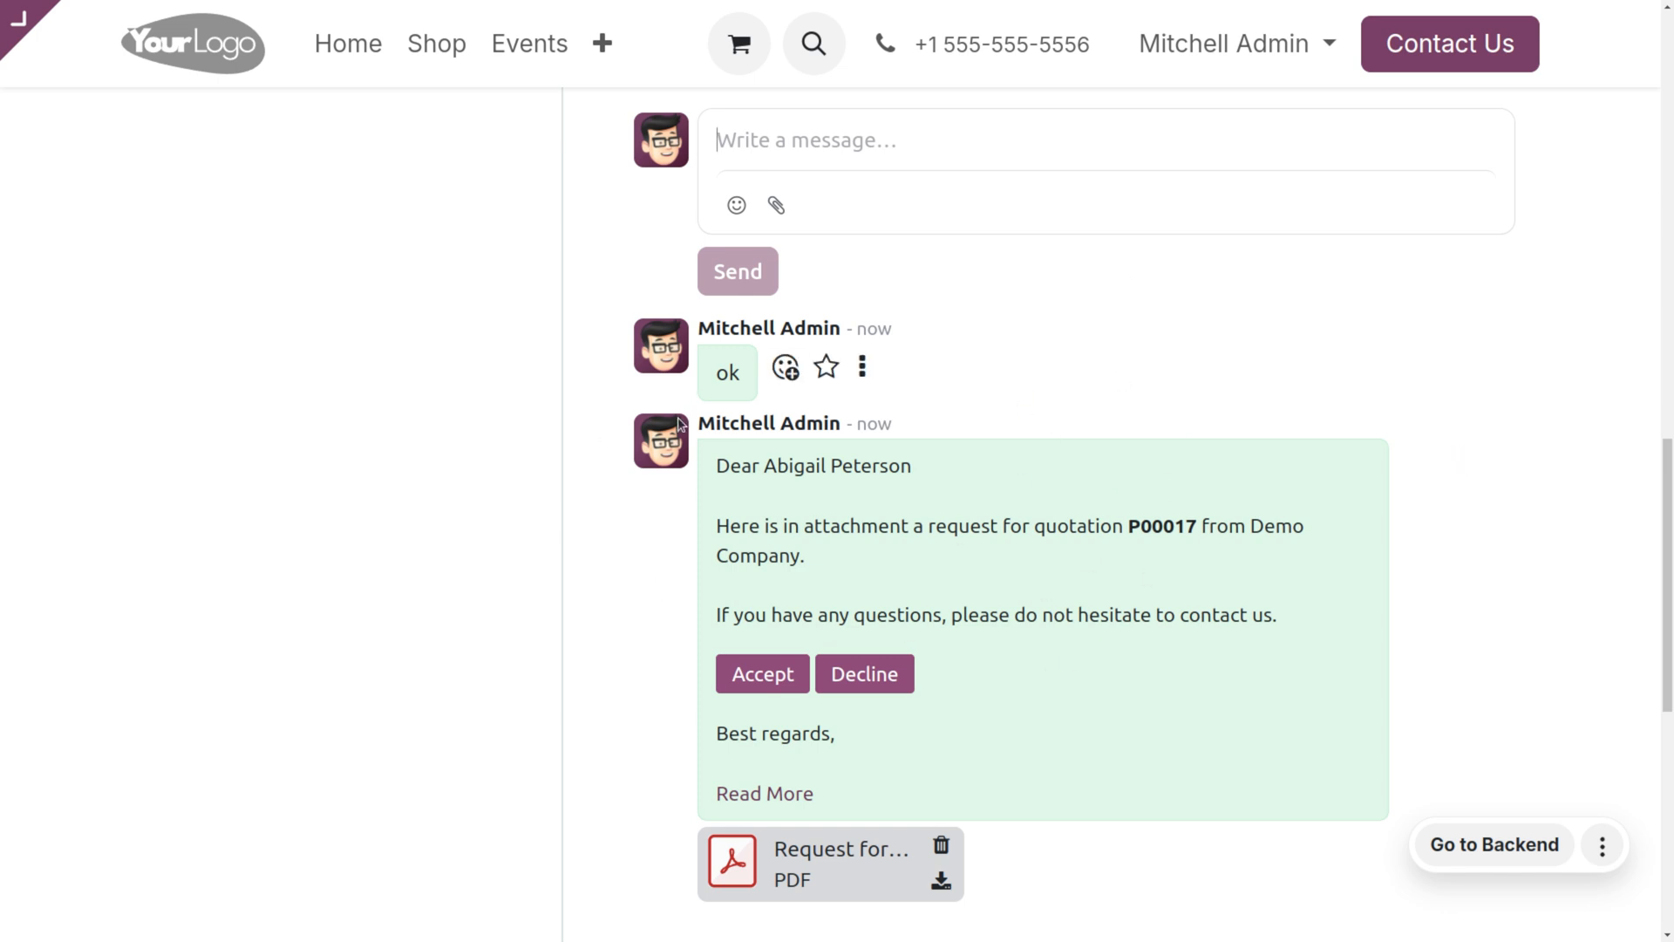
pyautogui.moveTo(931, 593)
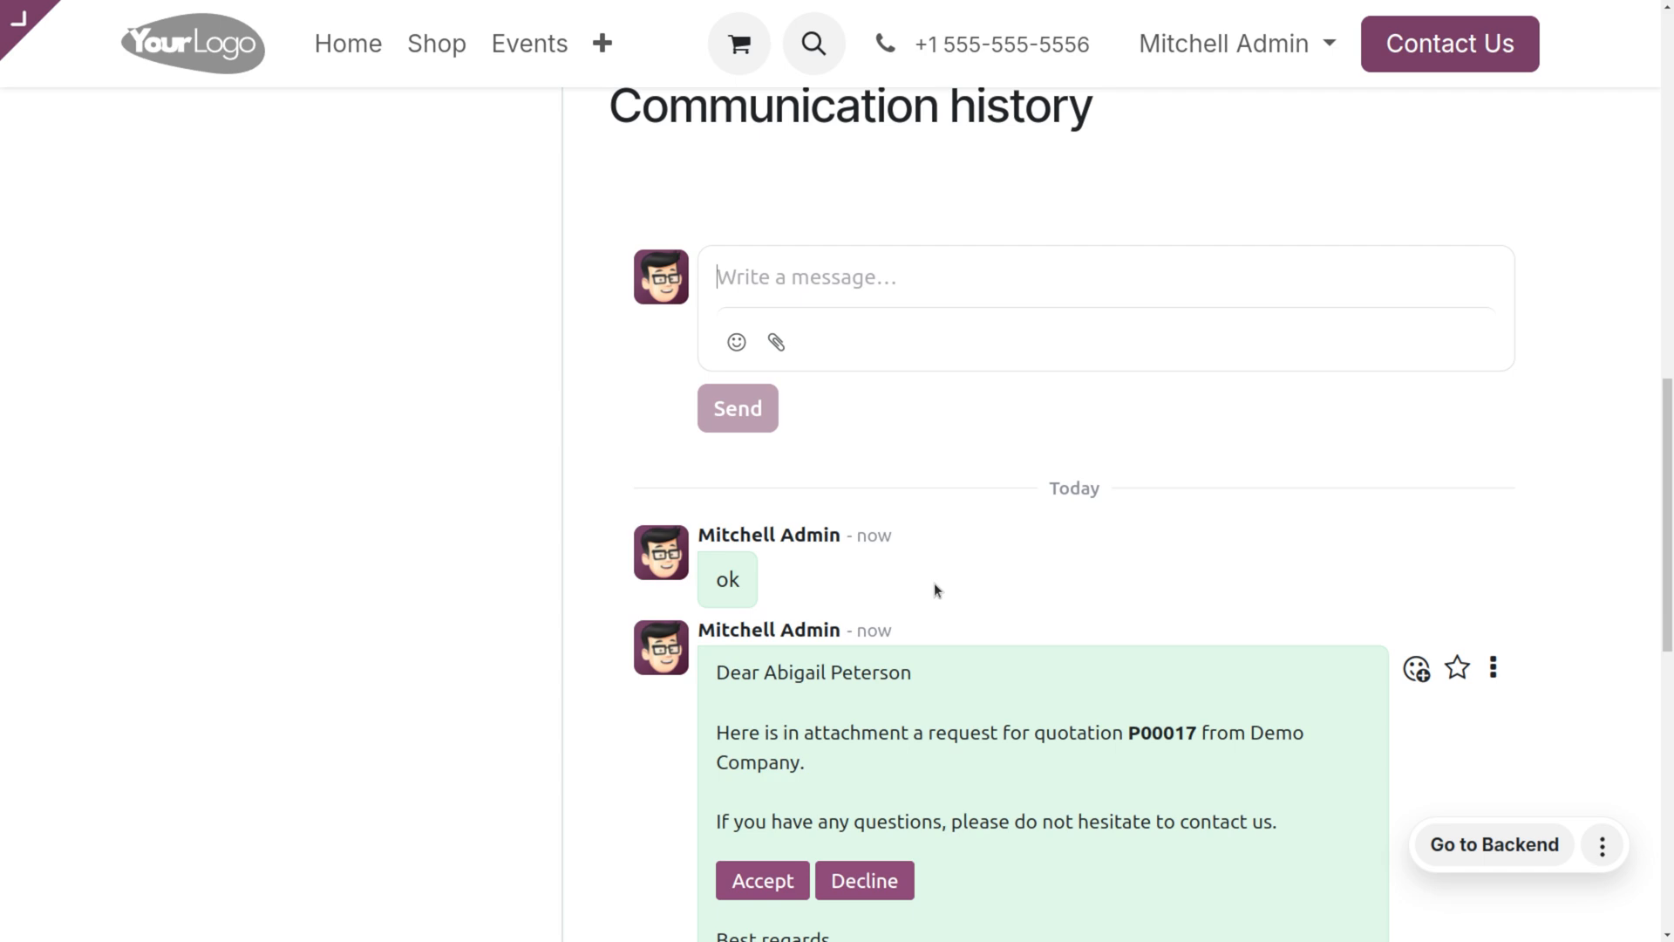
pyautogui.click(762, 879)
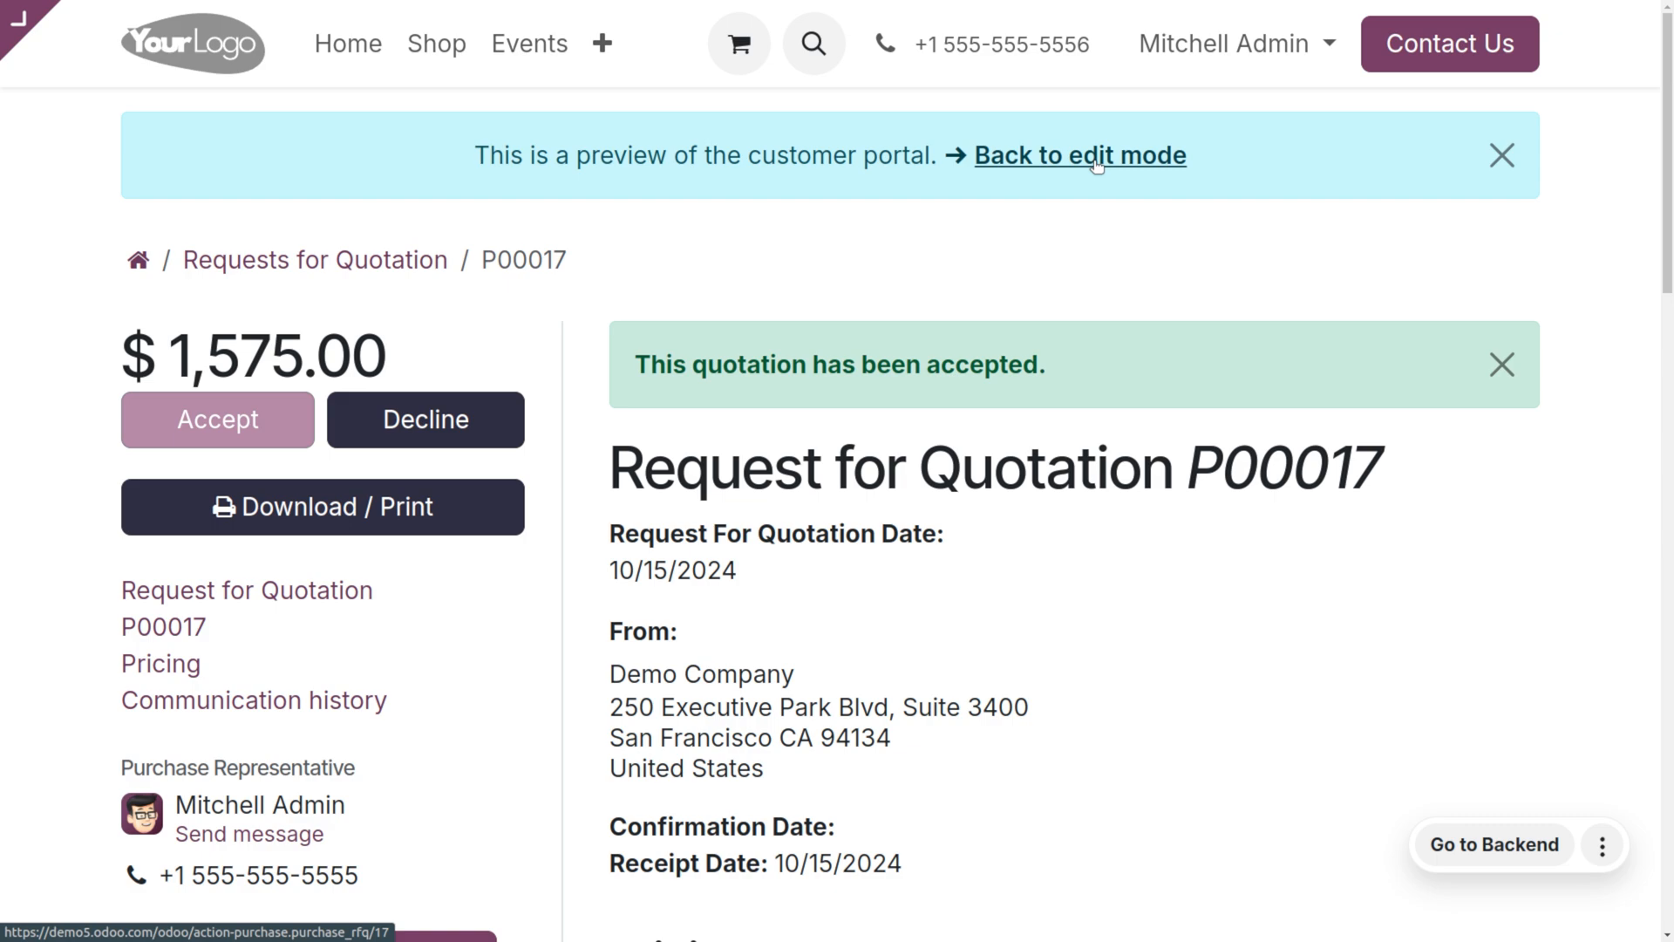
pyautogui.moveTo(1017, 163)
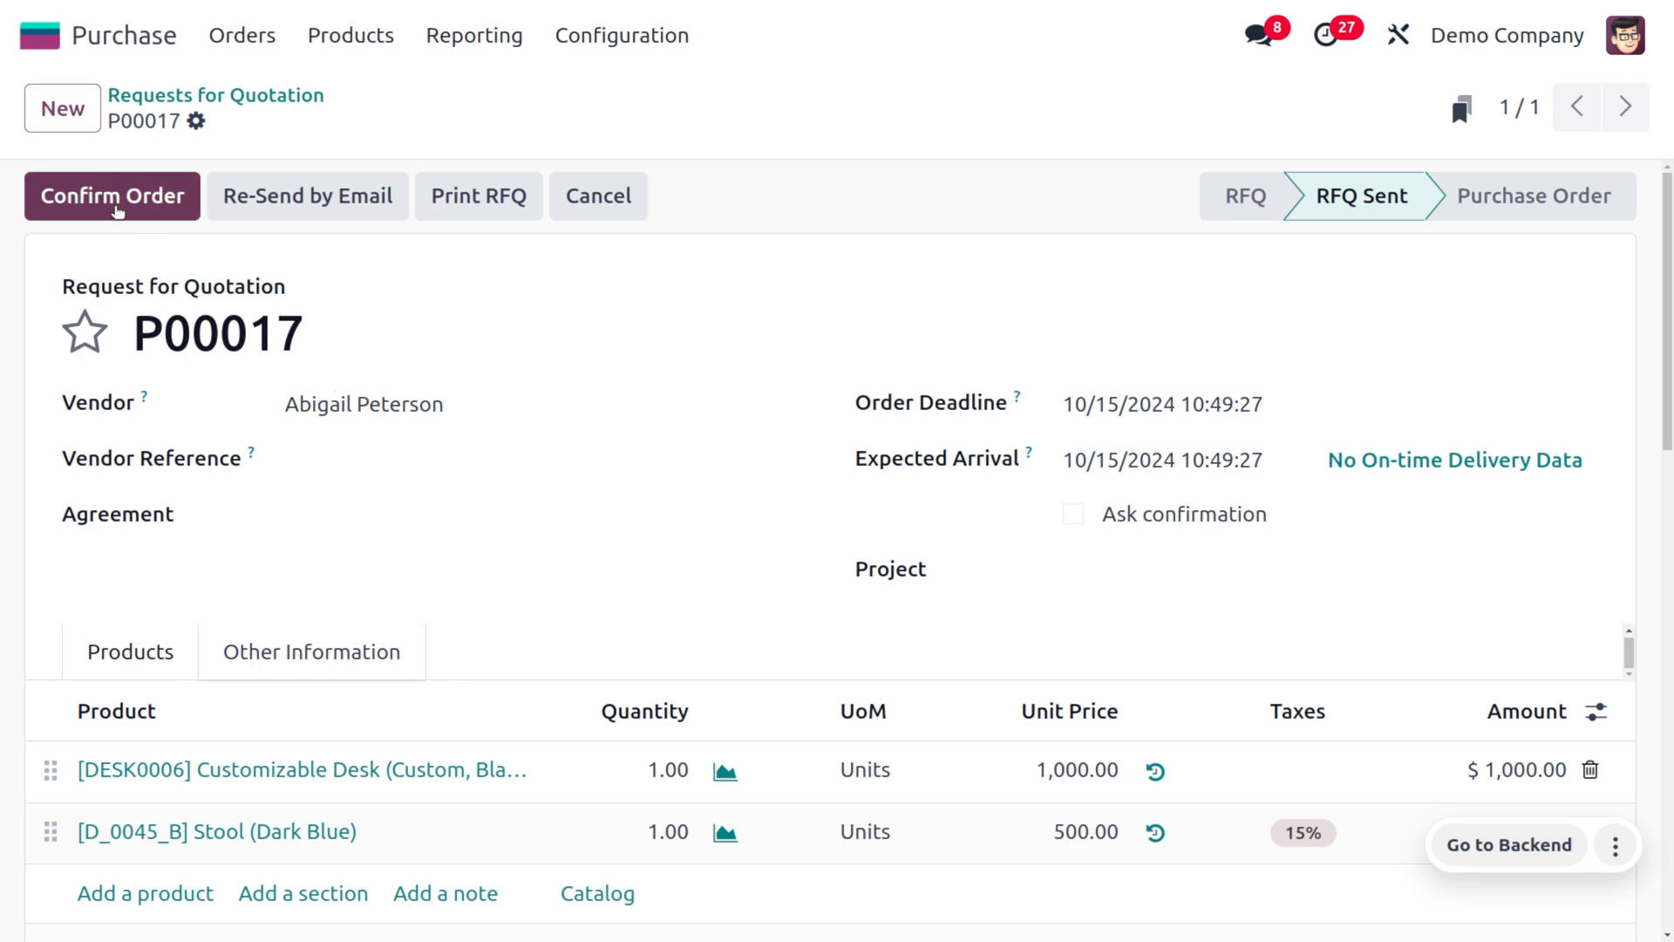
# Step: Confirm P00017 as a purchase order with one pending receipt
pyautogui.click(111, 195)
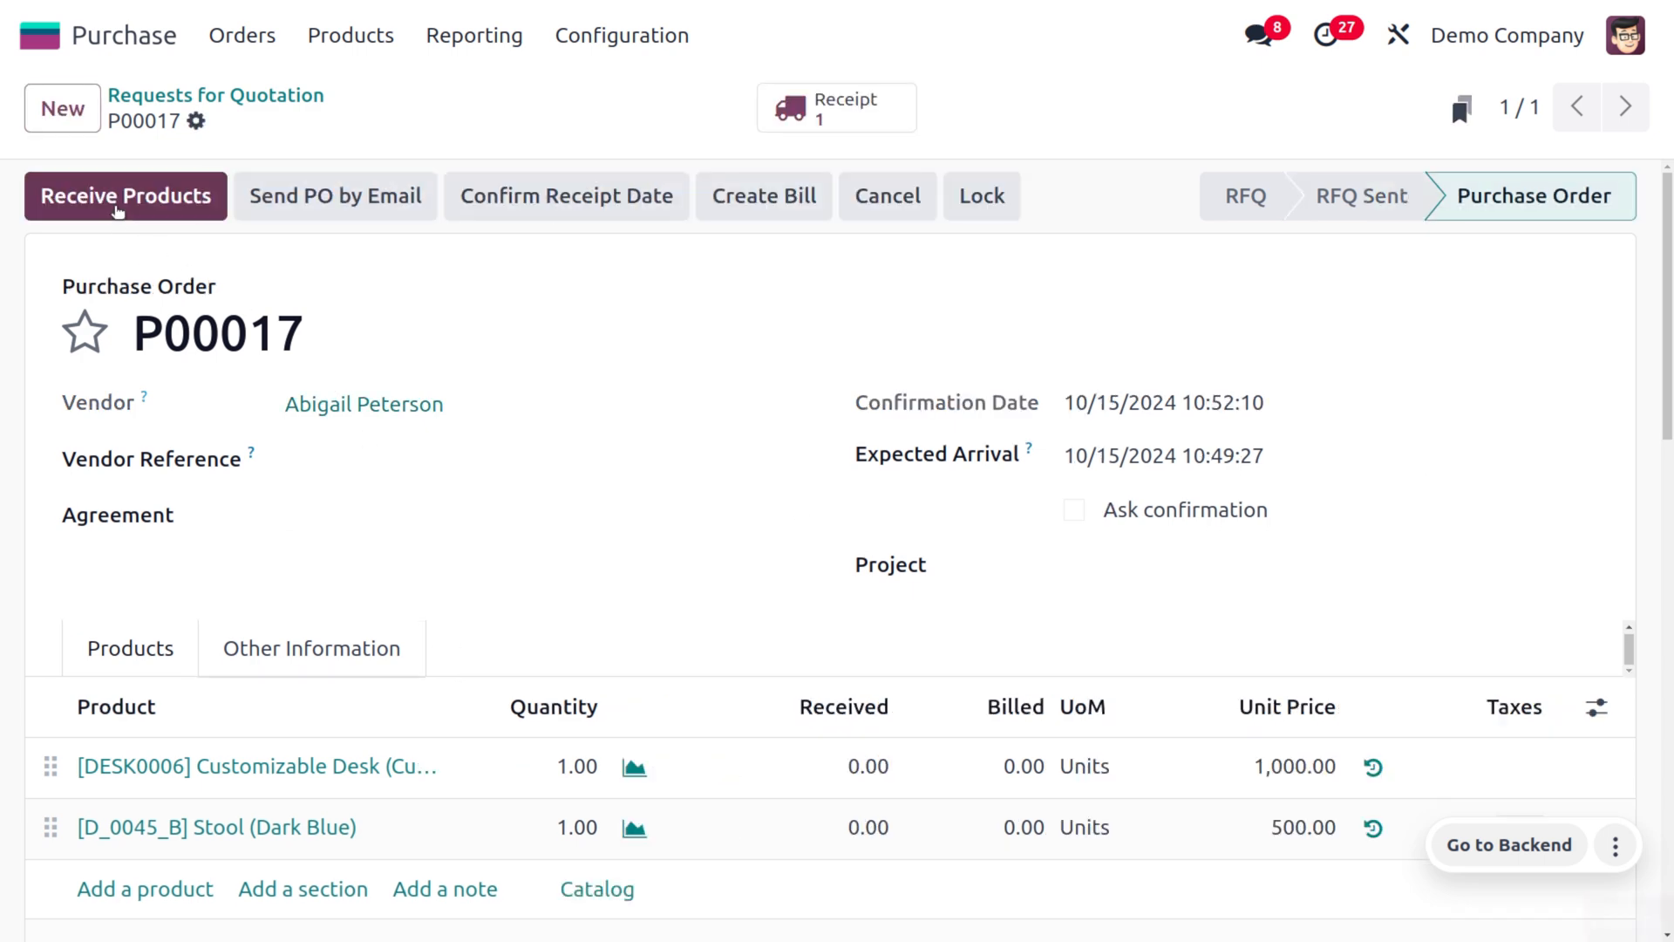
pyautogui.moveTo(1028, 612)
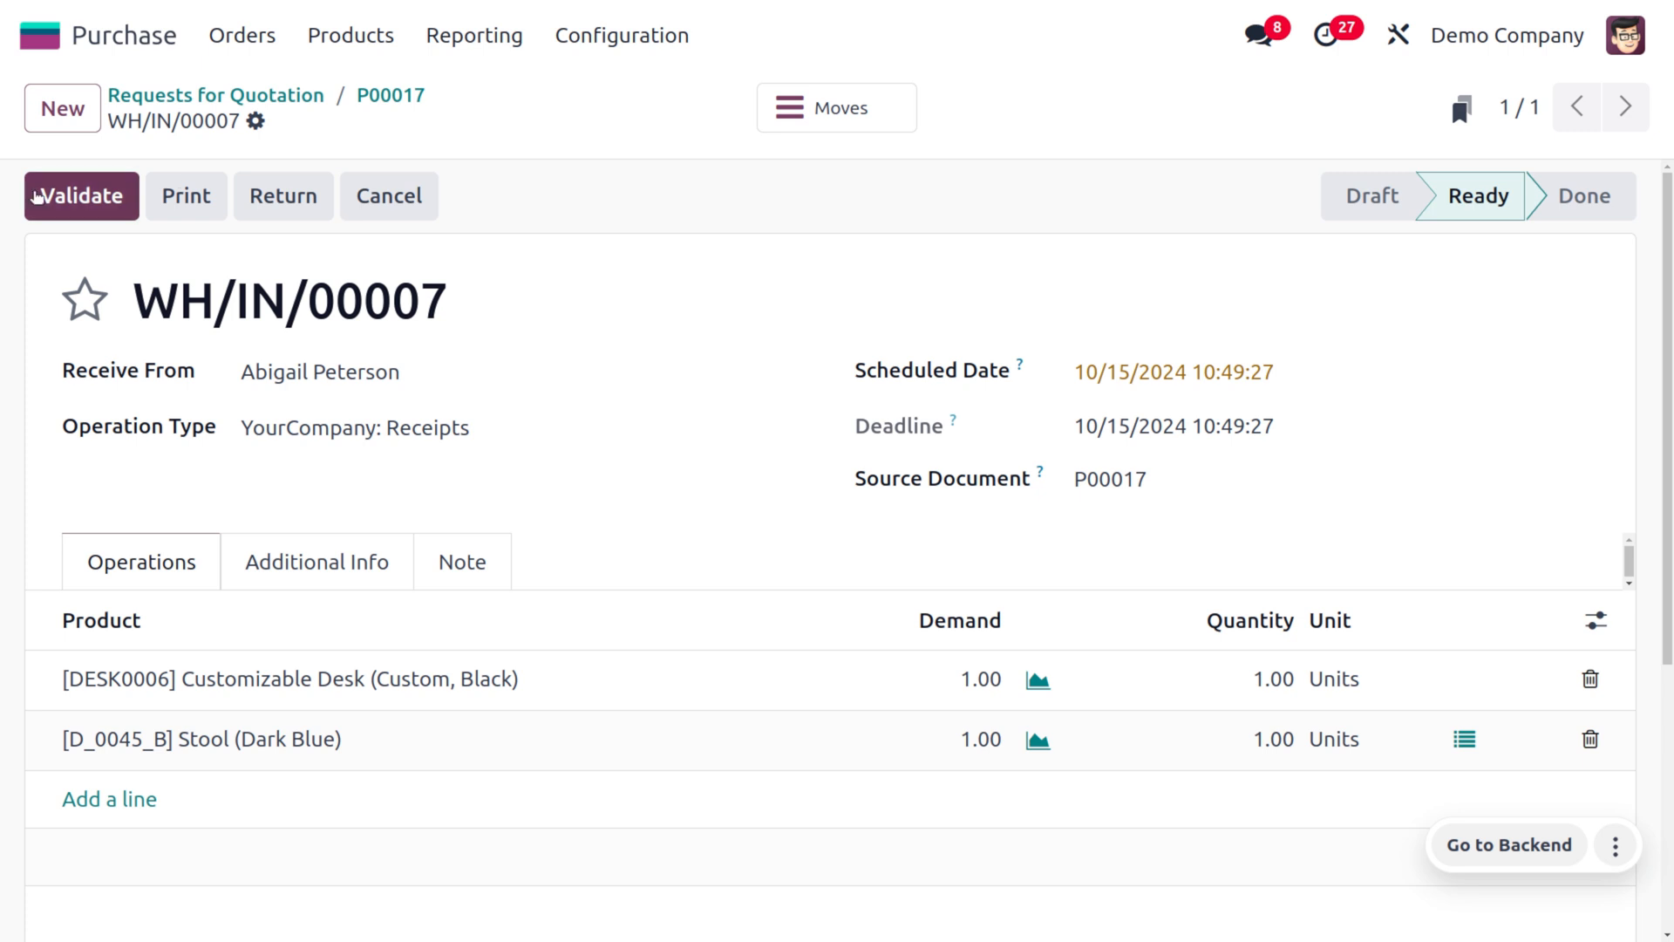
# Step: Attempt validating WH/IN/00007, dismiss the serial-number warning, and reach the Stool's stock move
pyautogui.click(80, 196)
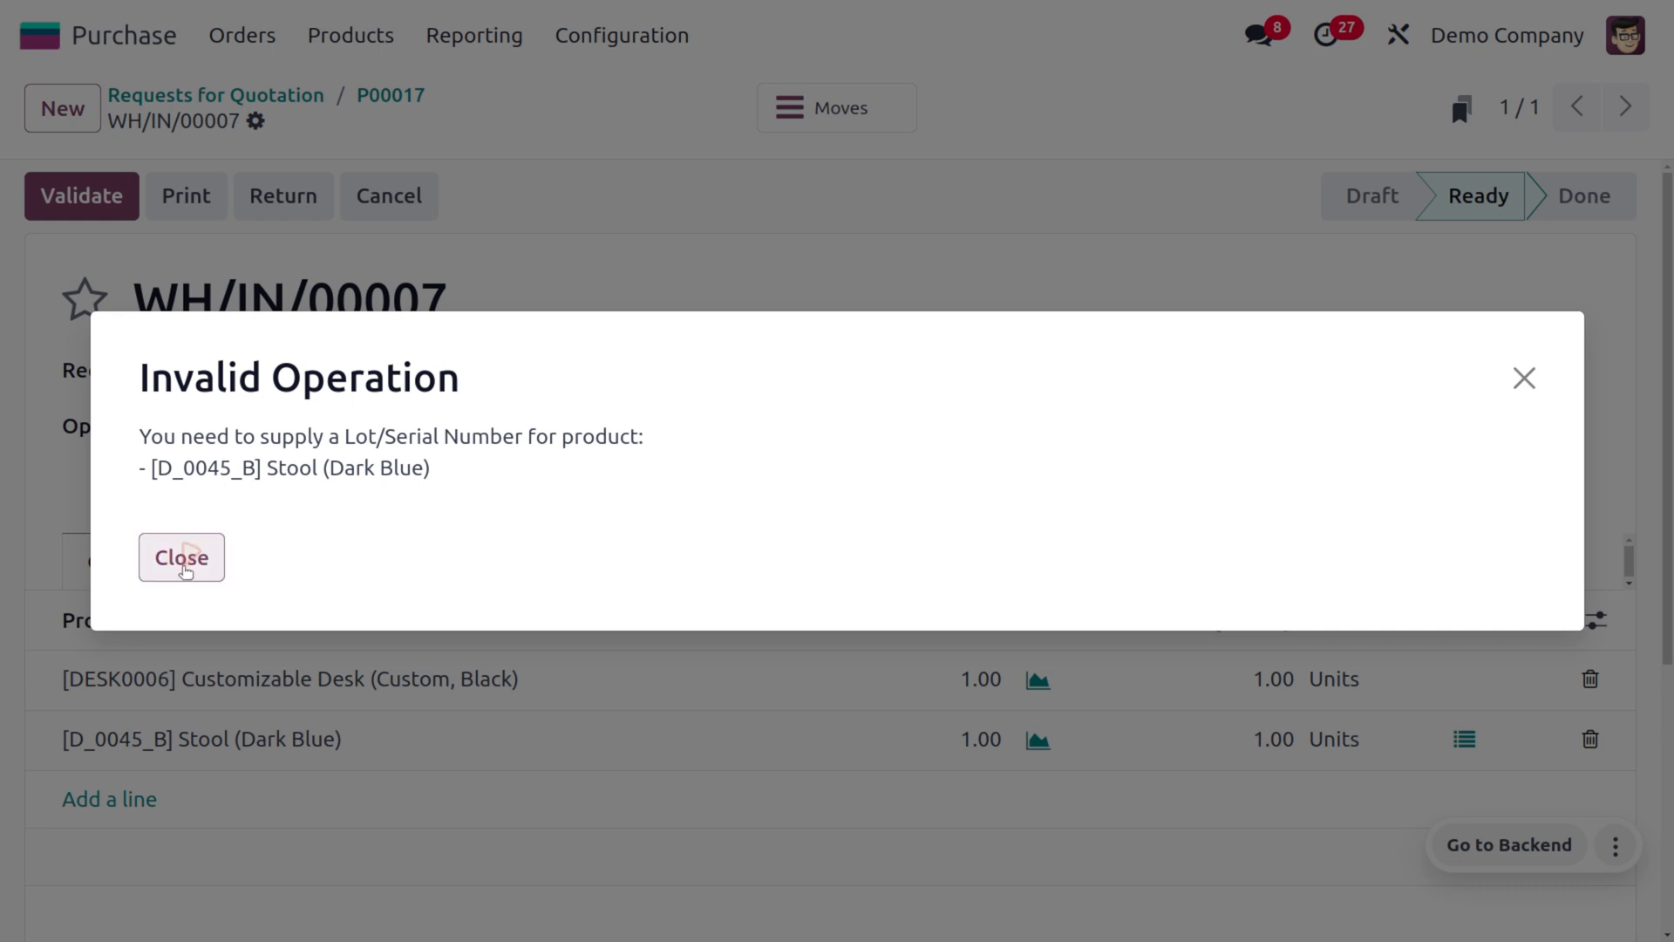
pyautogui.click(180, 556)
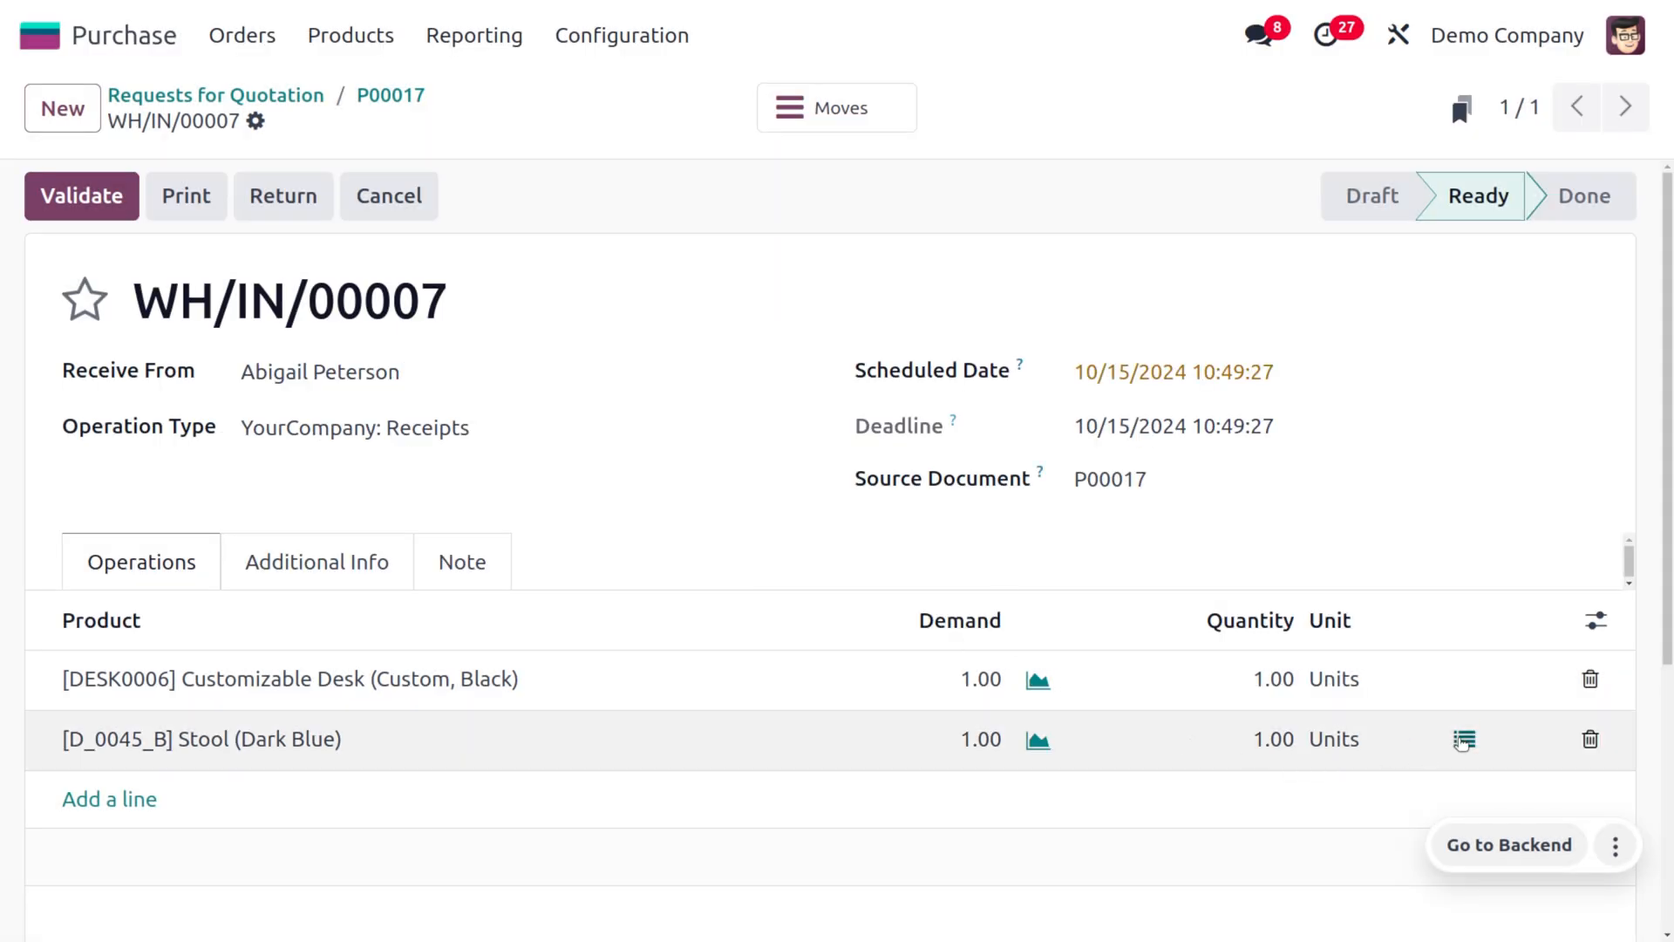
pyautogui.click(1463, 739)
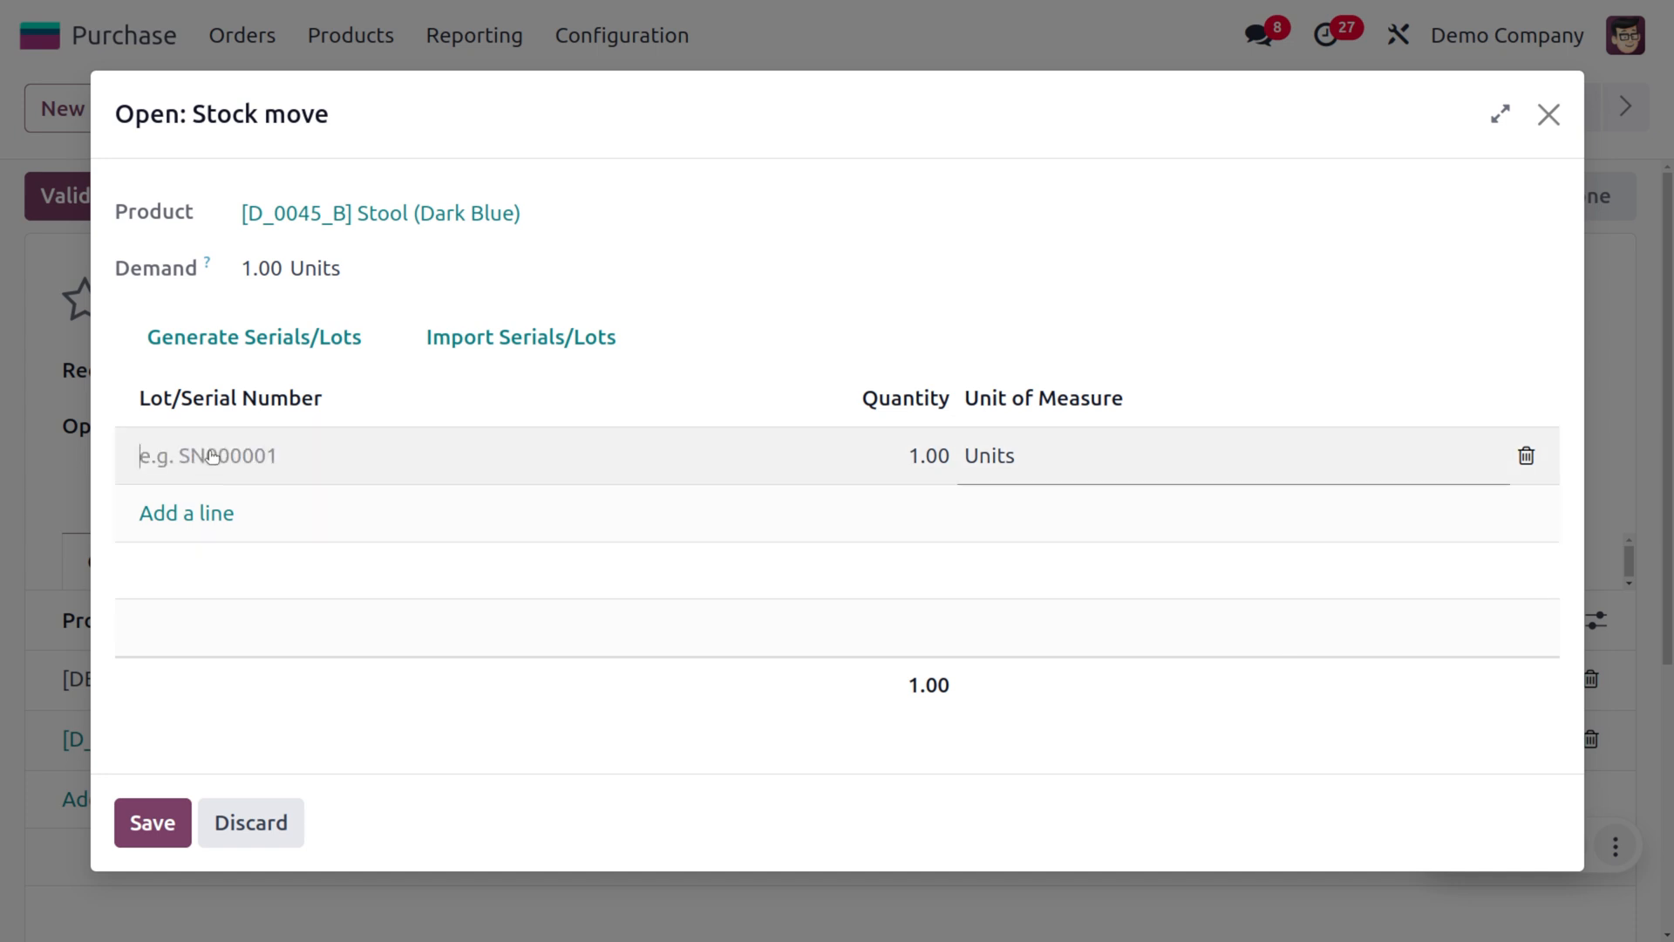
# Step: Record serial number sn0001 for the Dark Blue Stool and save the stock move
pyautogui.write('s')
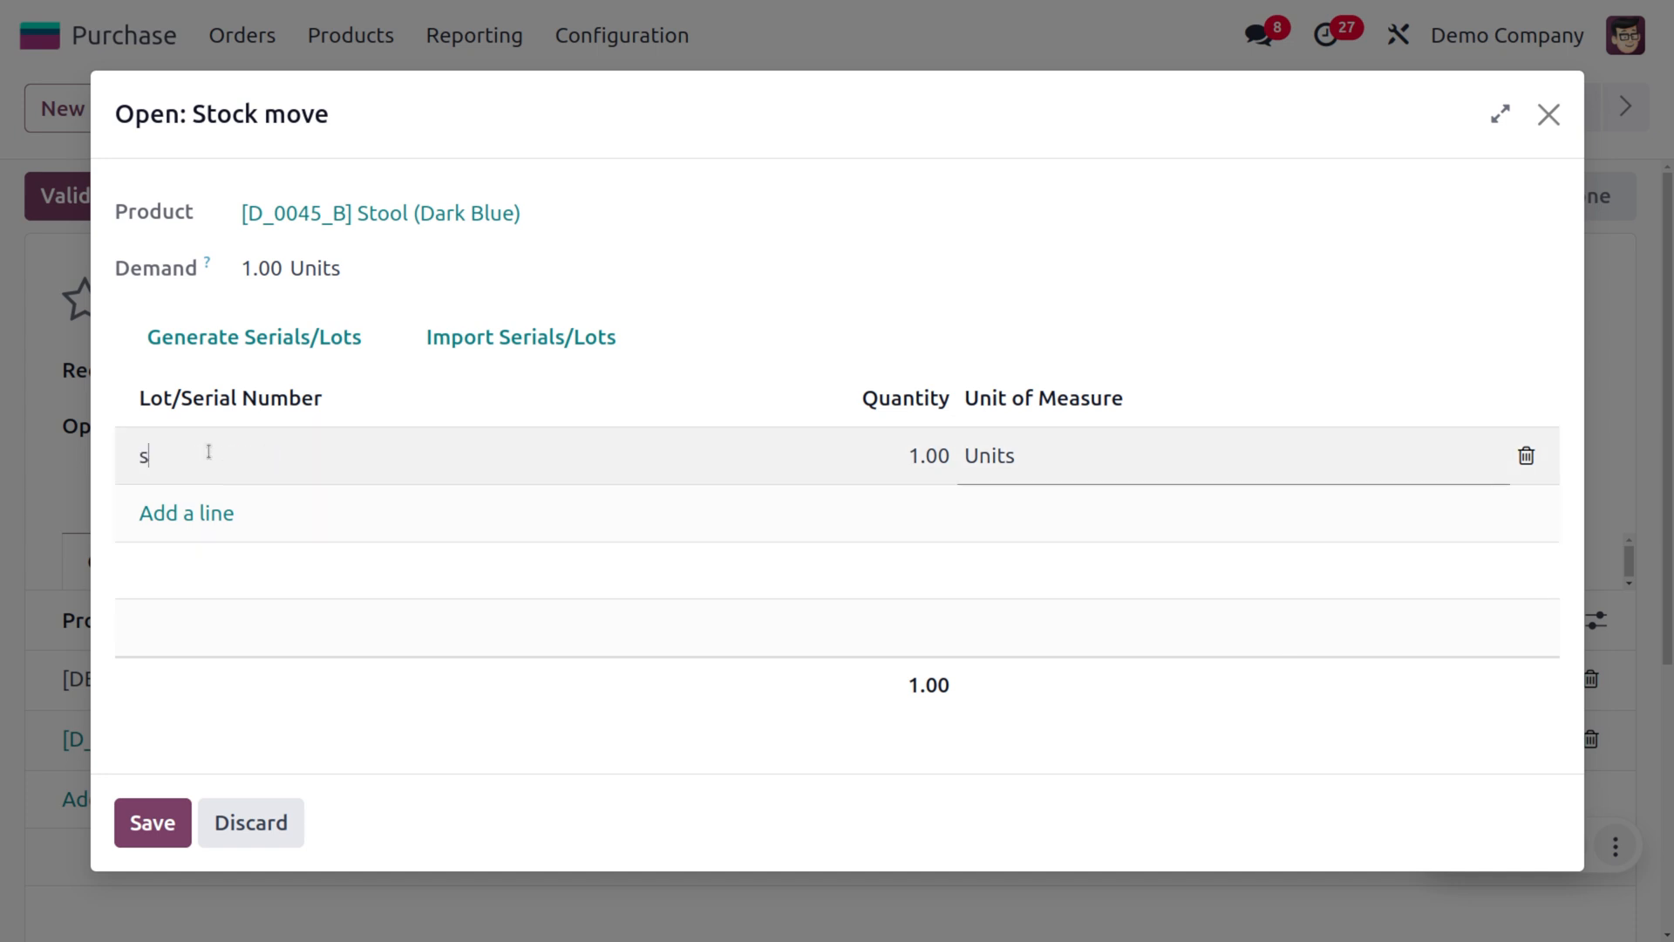
pyautogui.write('n0001')
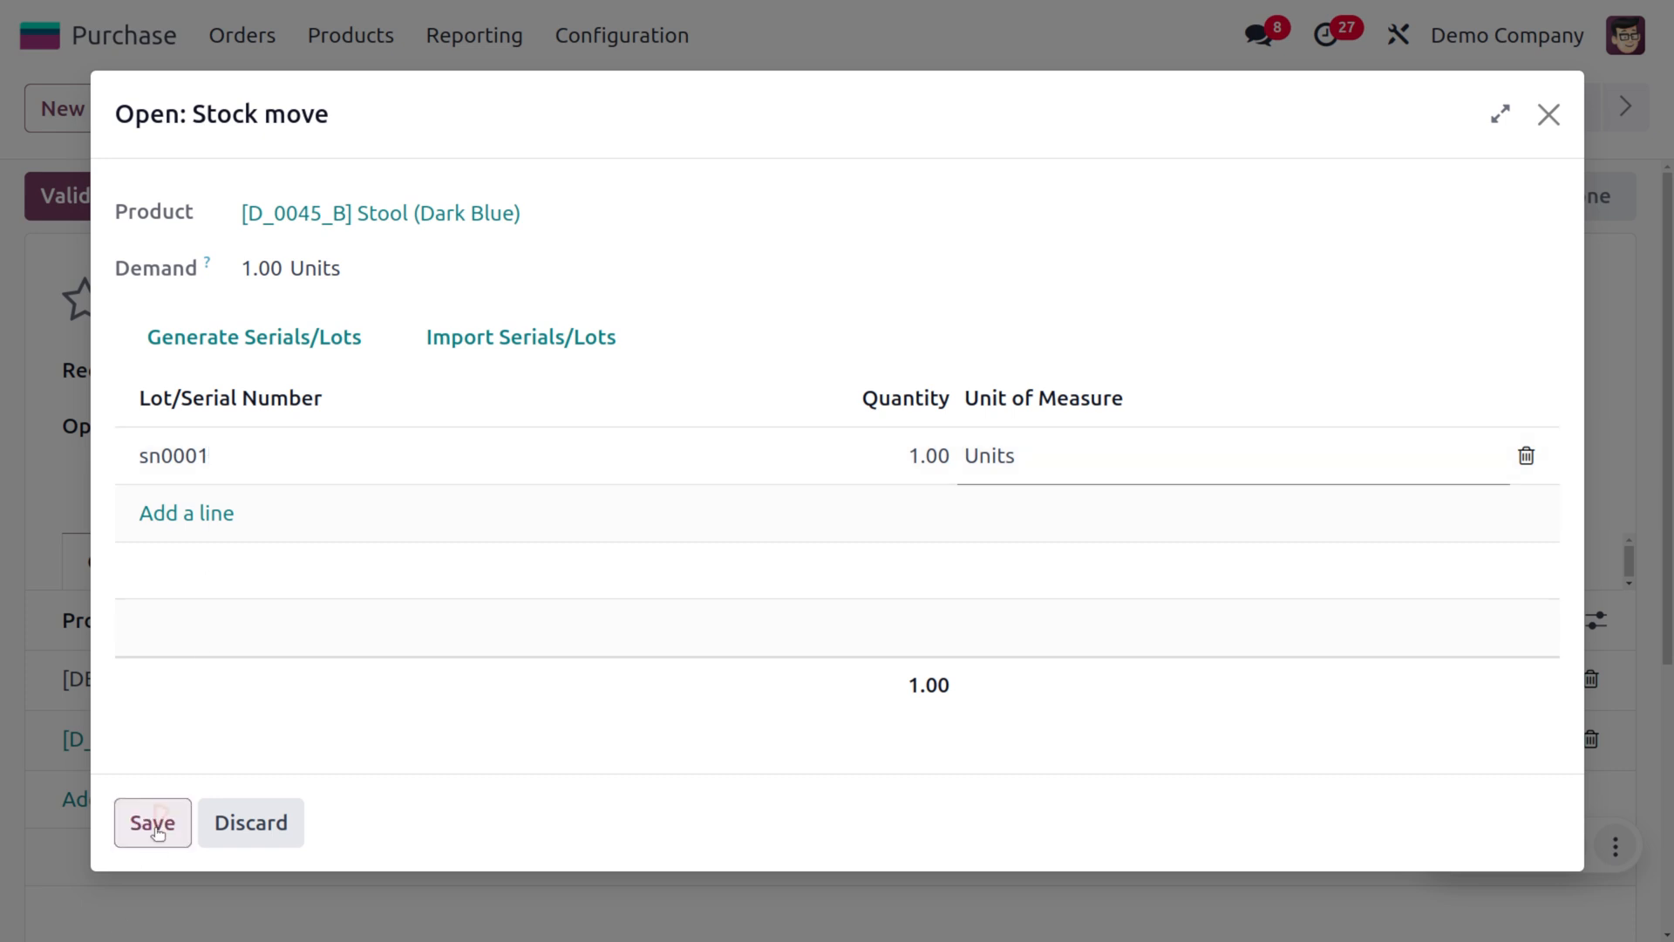
pyautogui.click(151, 821)
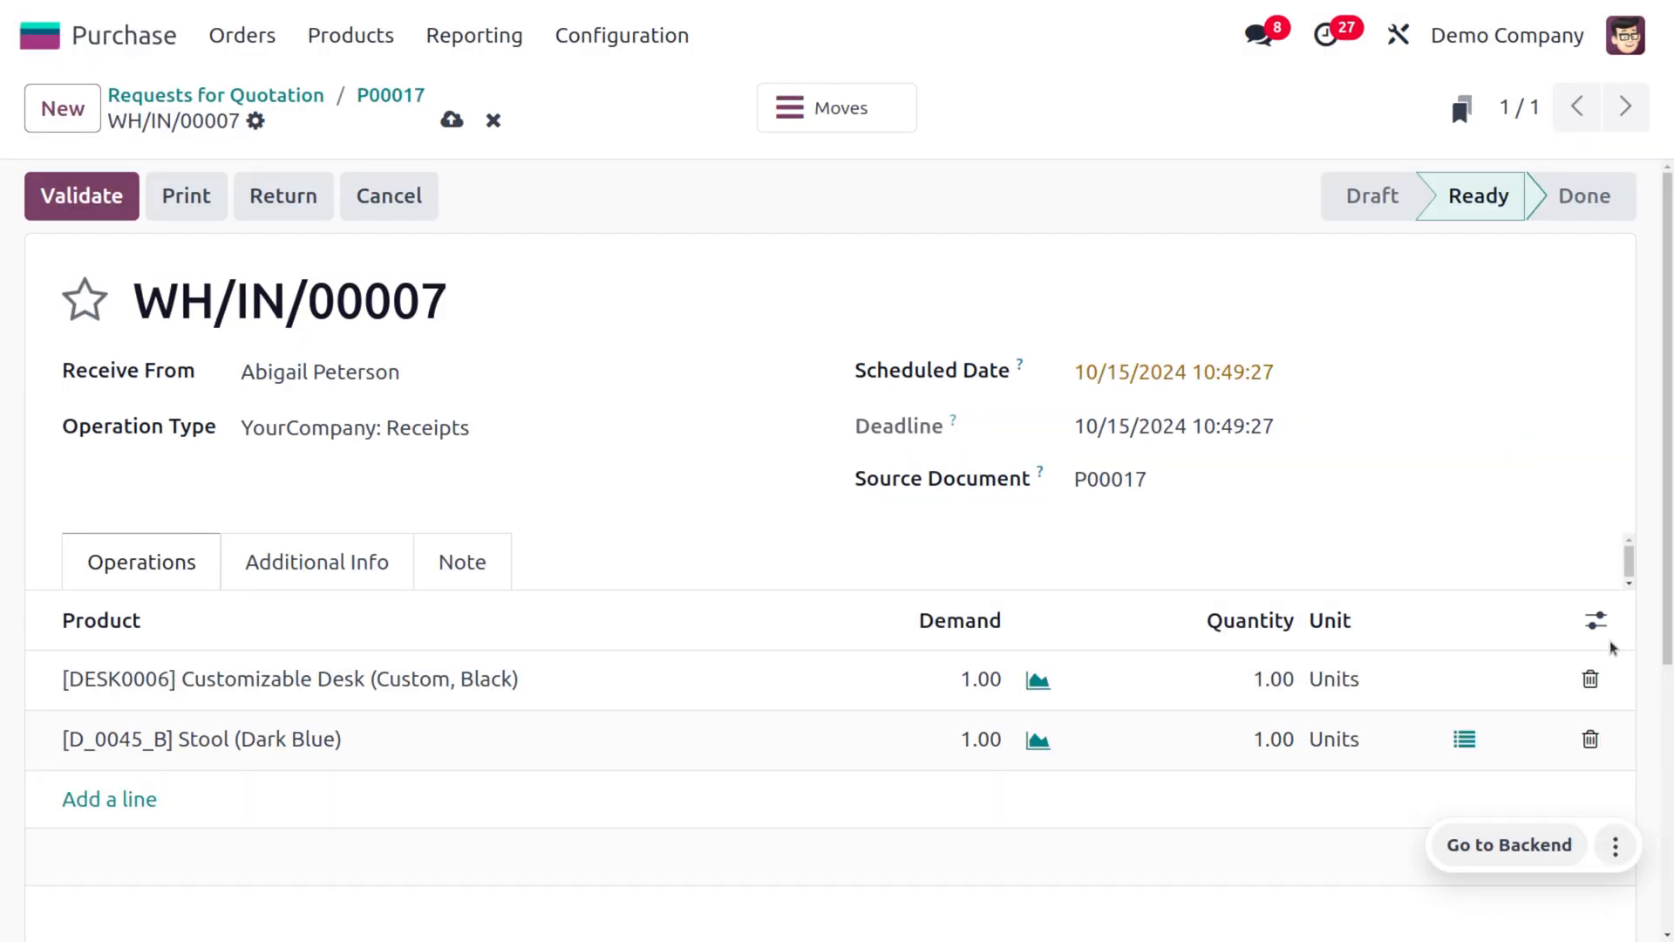
# Step: Add the Serial Numbers column to receipt WH/IN/00007's operations list and save it
pyautogui.click(1595, 620)
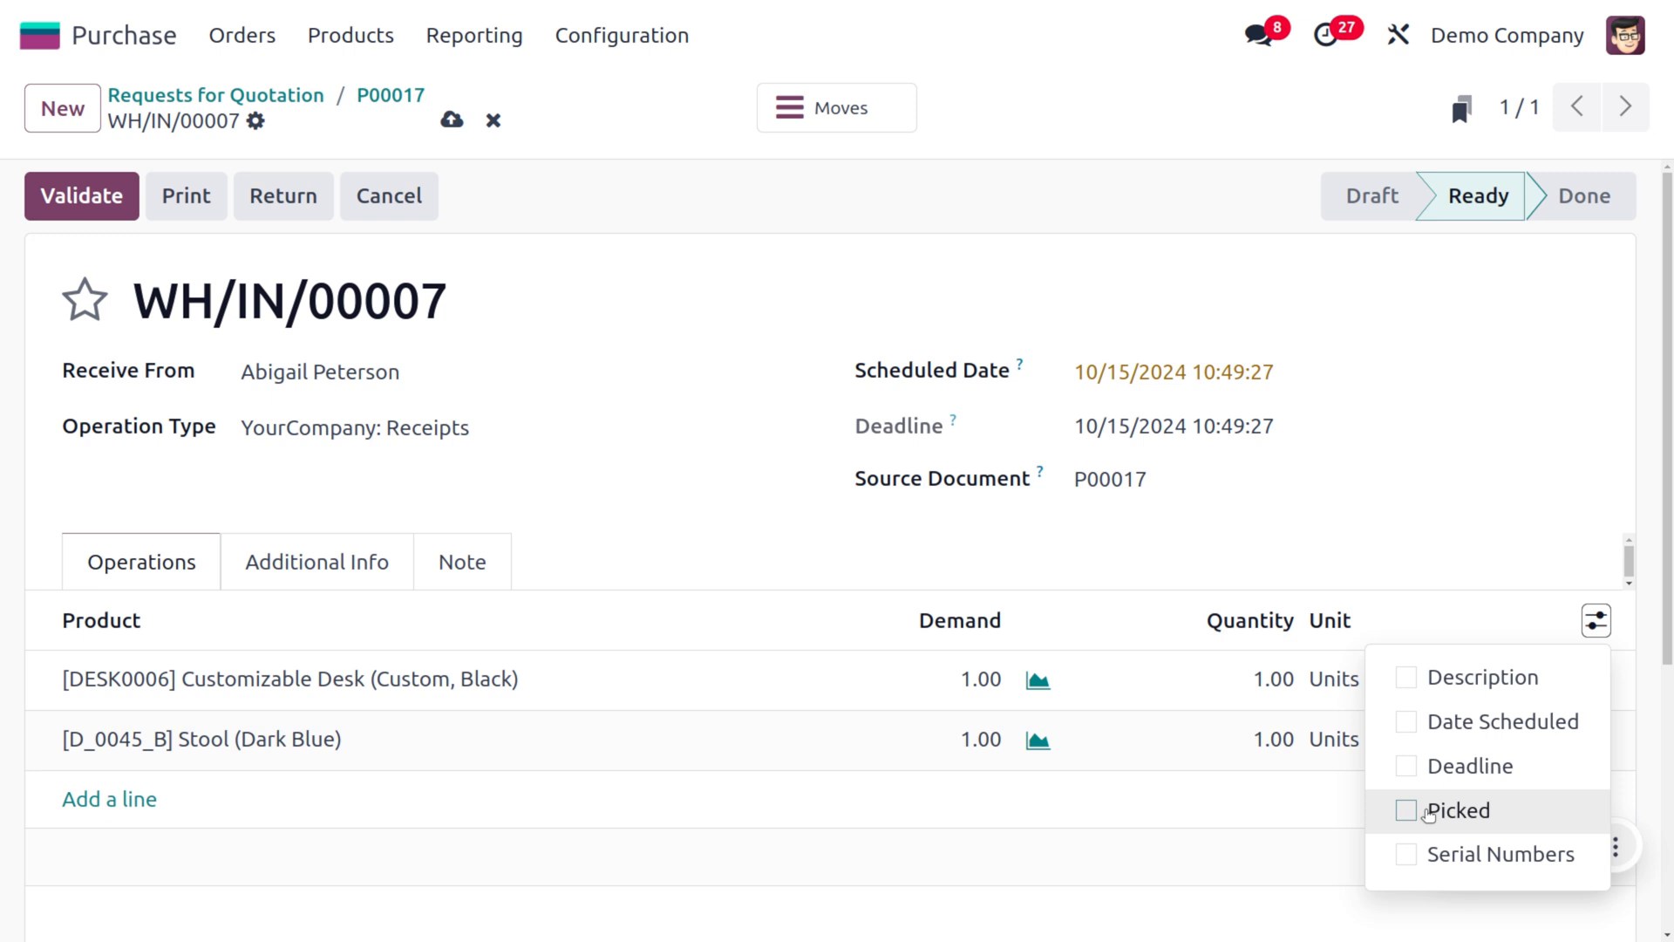
pyautogui.click(1405, 853)
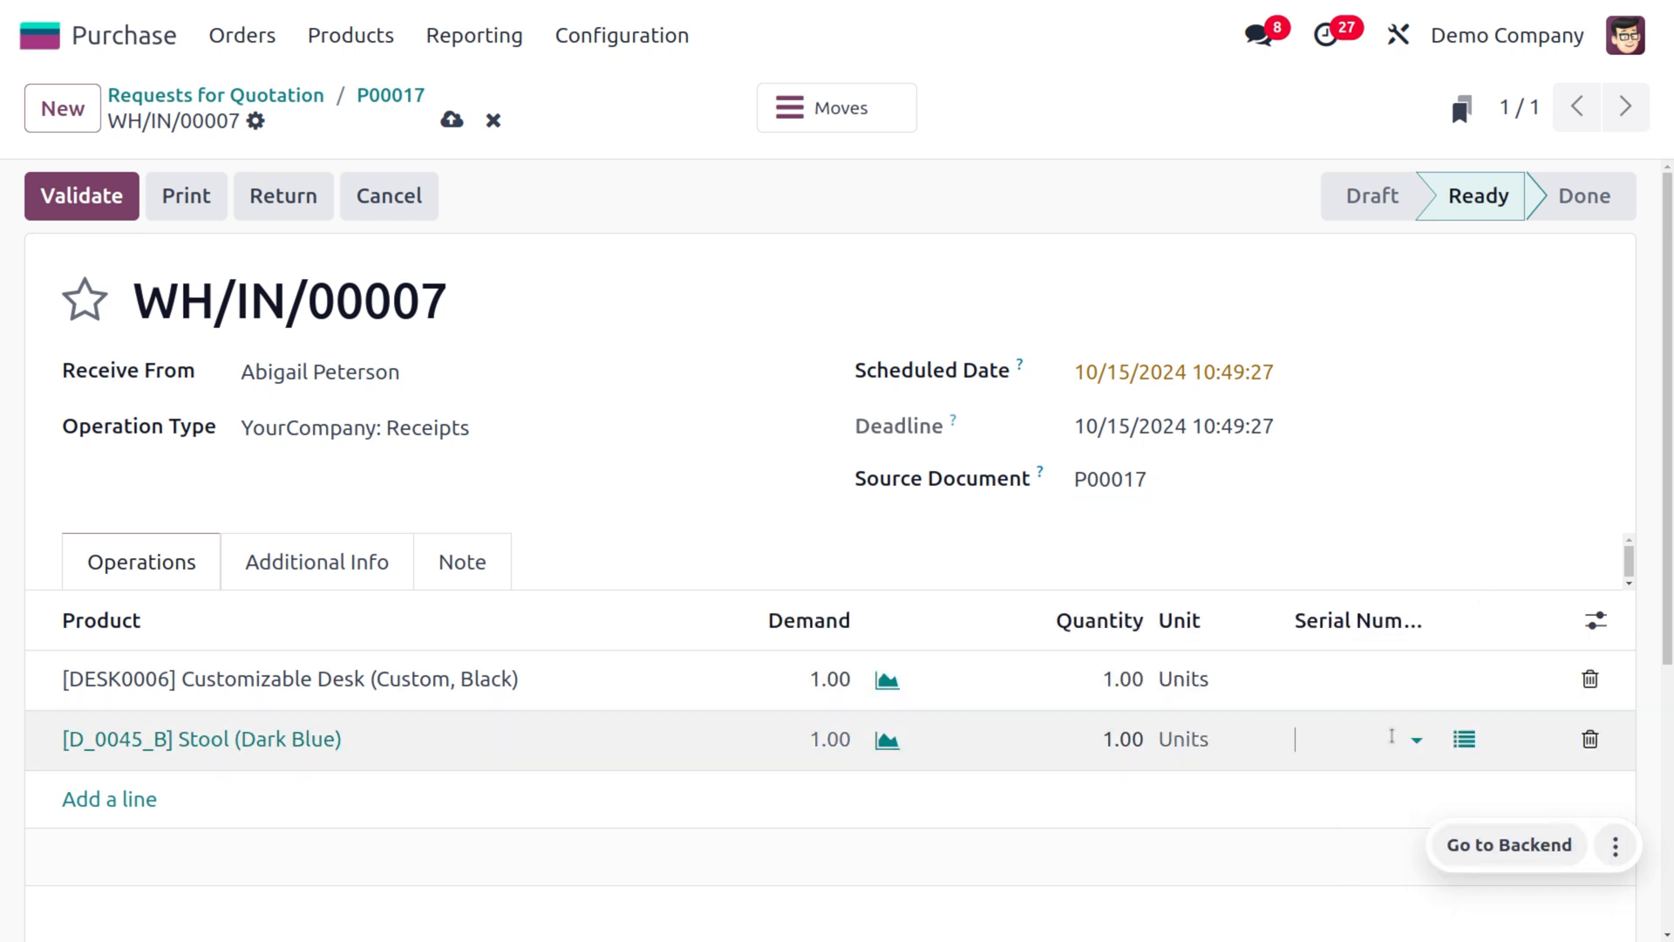
pyautogui.click(1417, 739)
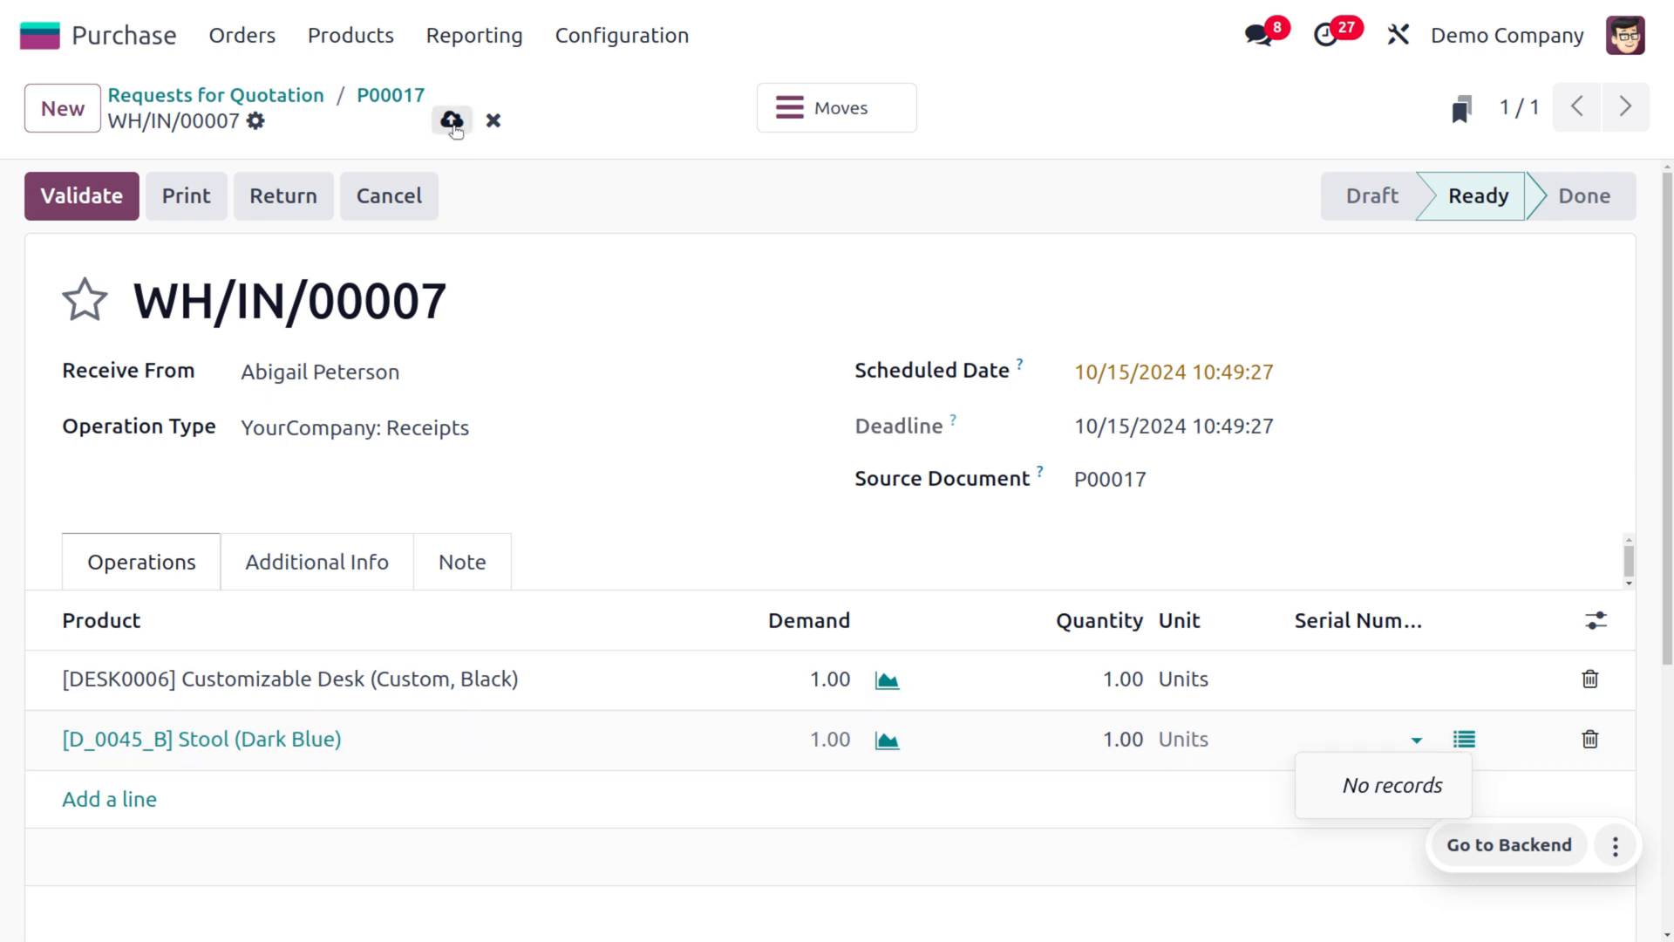
pyautogui.click(450, 120)
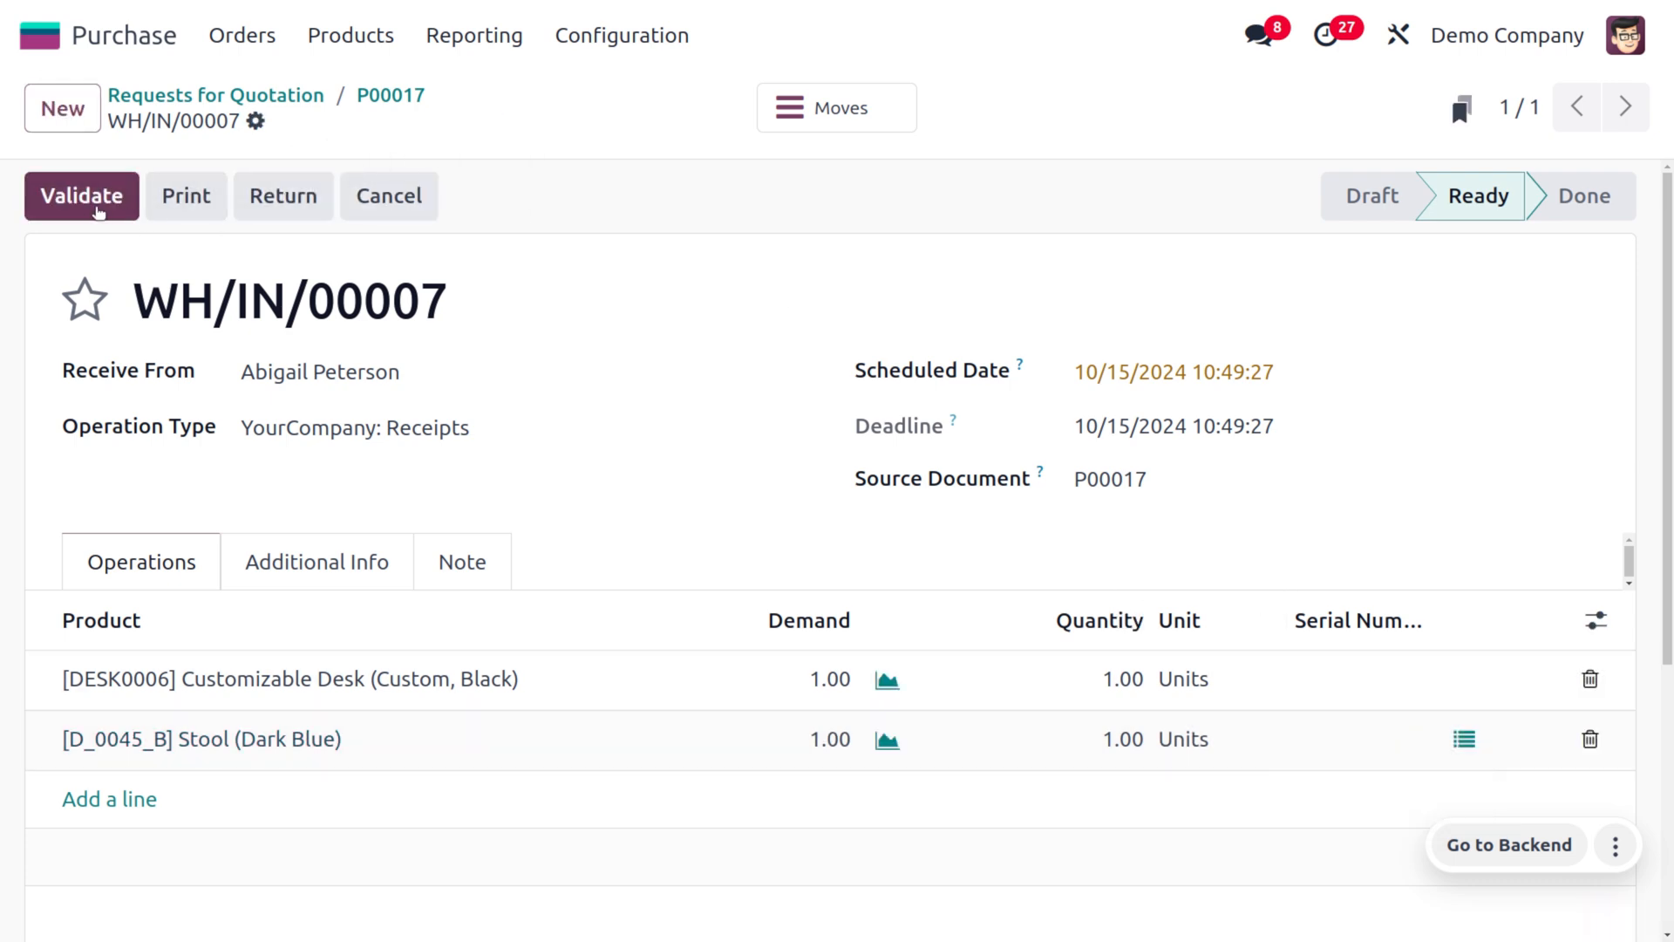
# Step: Validate receipt WH/IN/00007 so it is Done with sn0001 on the Dark Blue Stool
pyautogui.click(82, 195)
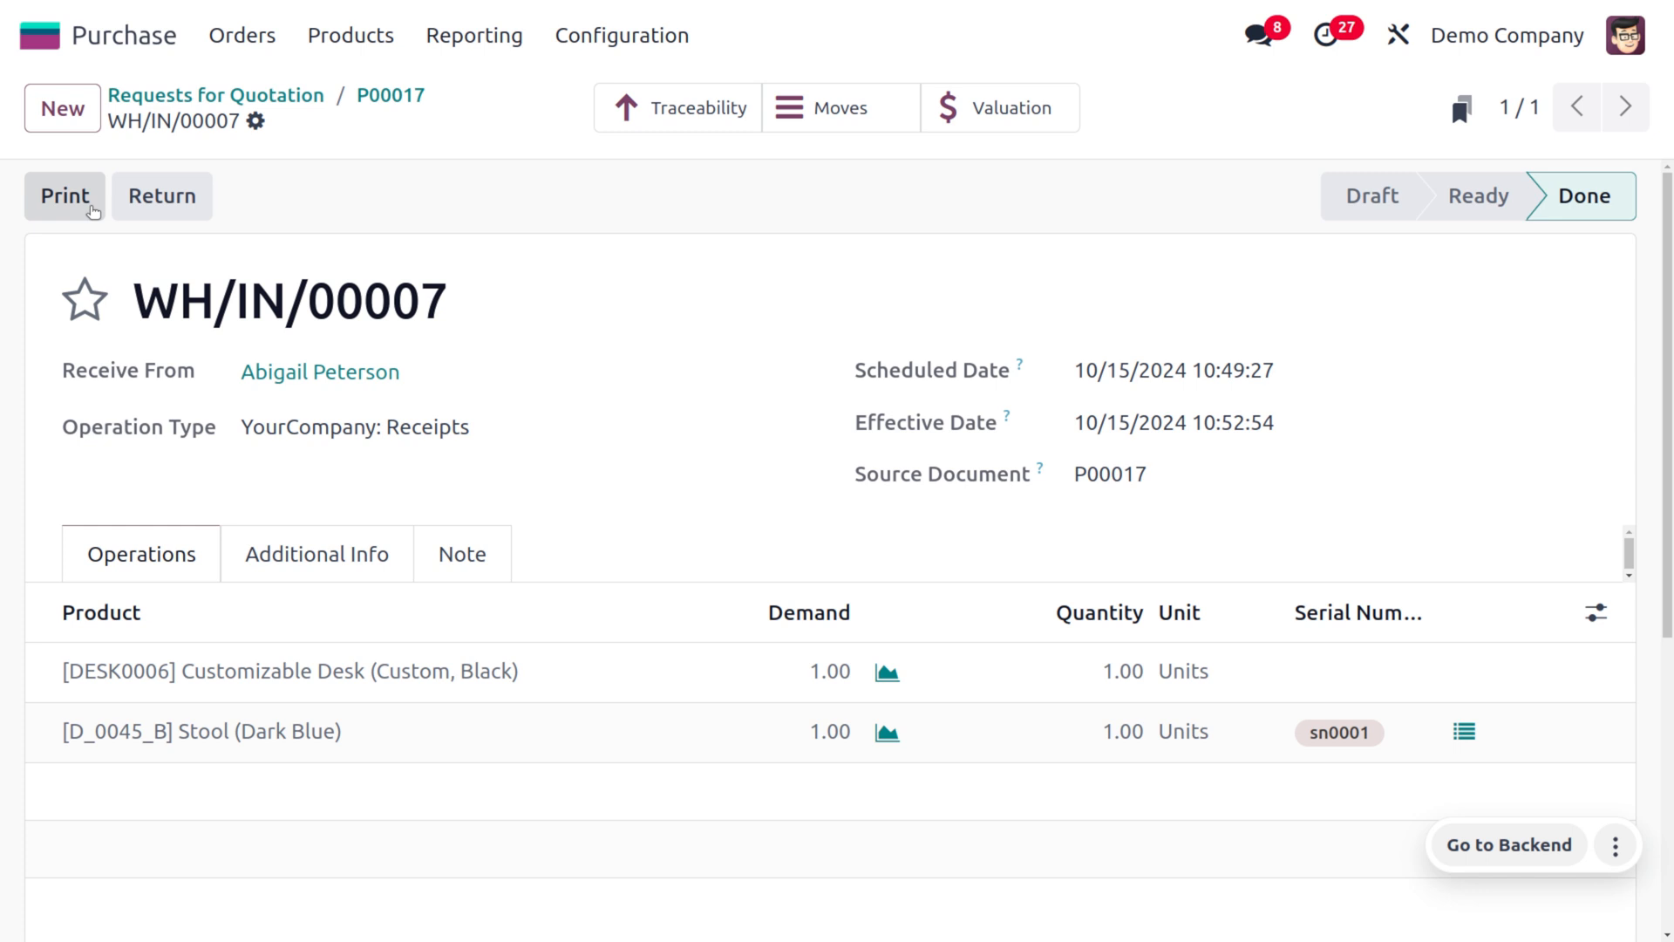
pyautogui.moveTo(1378, 778)
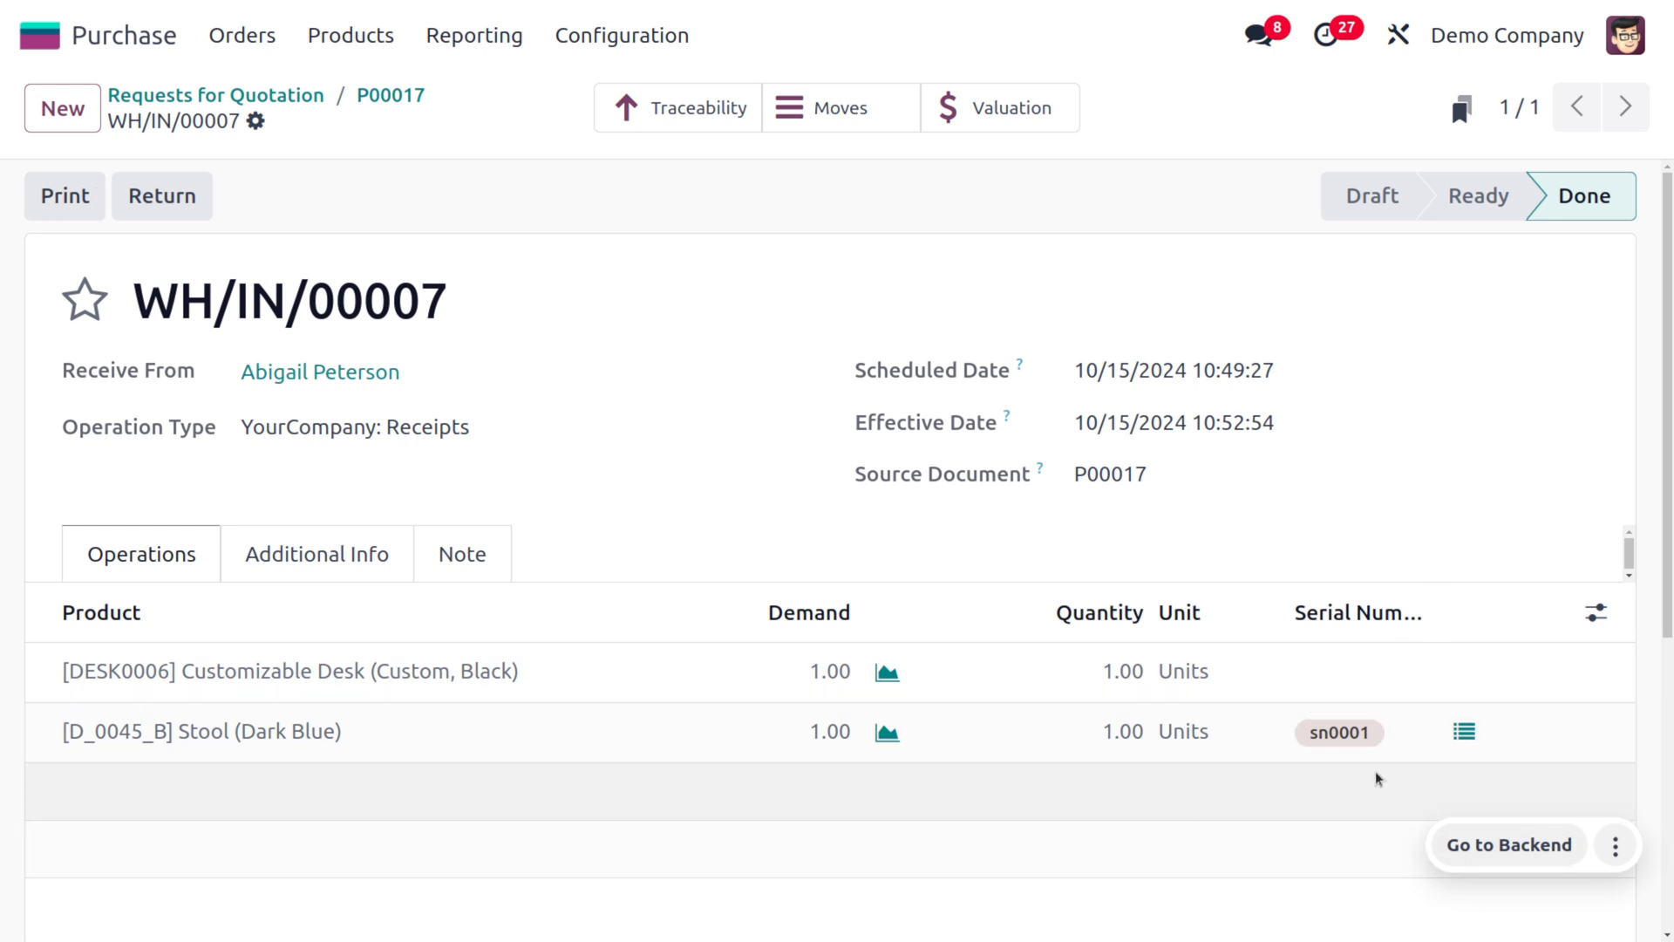
pyautogui.moveTo(924, 519)
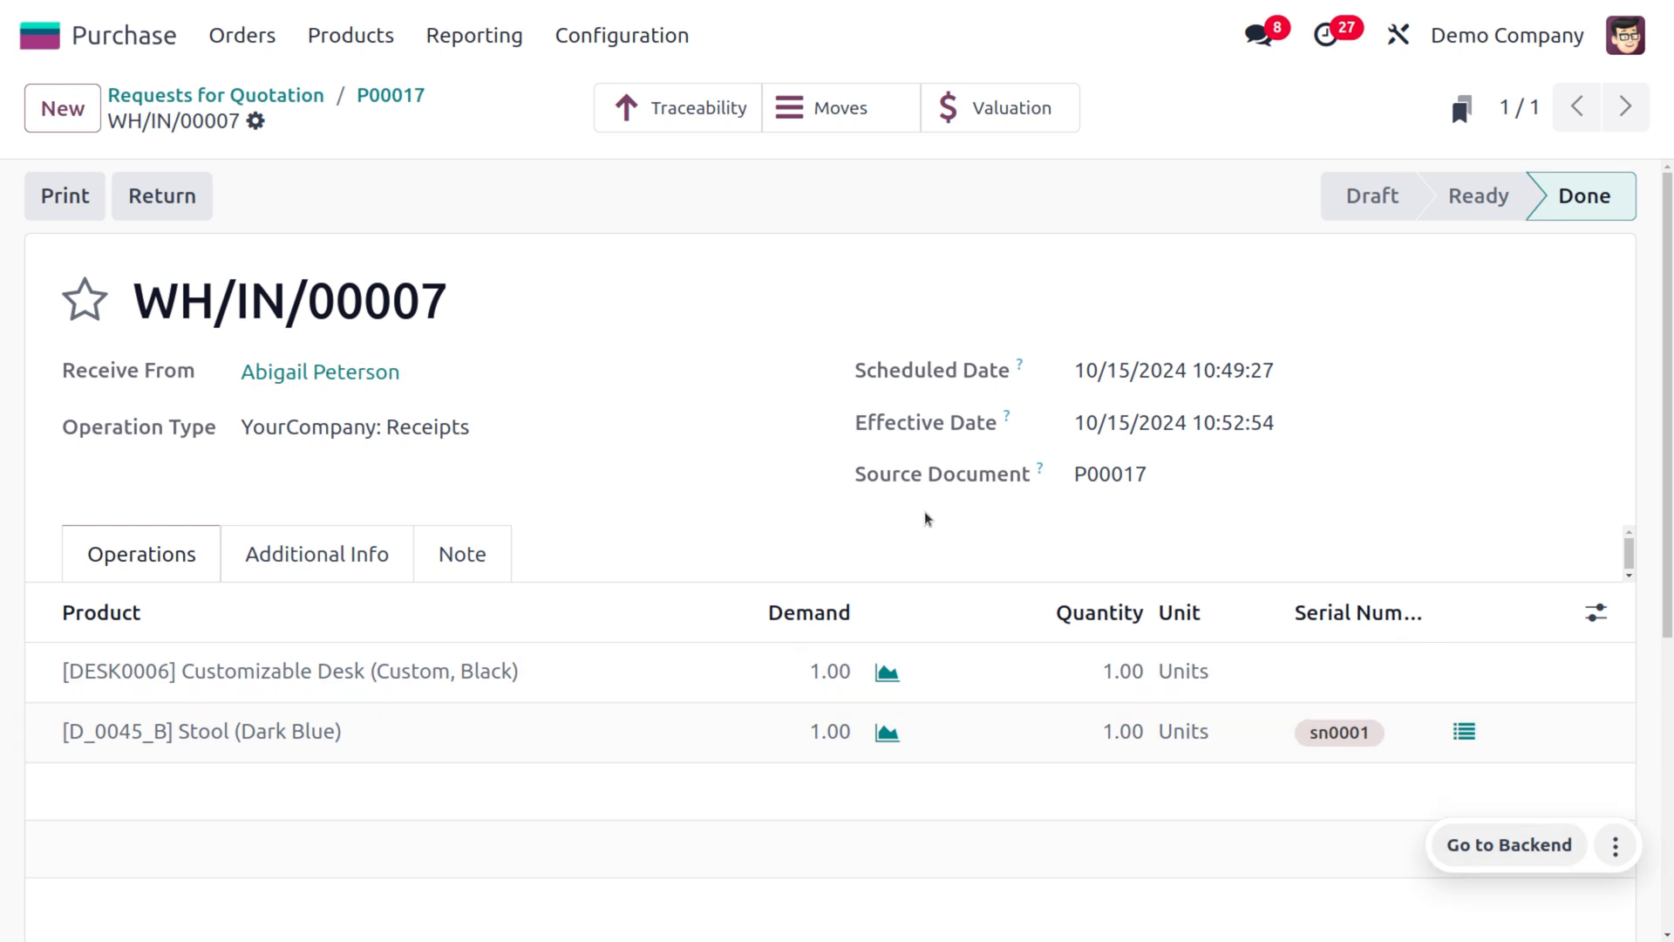